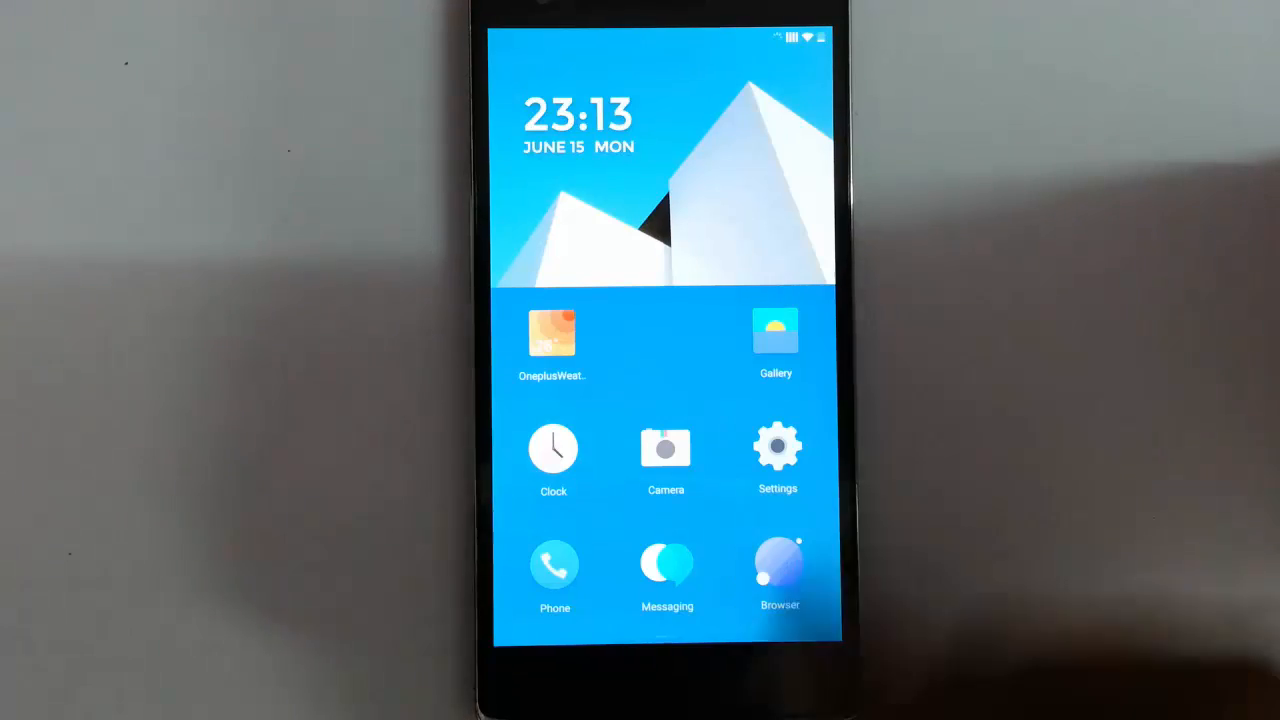
Step: Open Settings and scroll through the phone information page
click(777, 445)
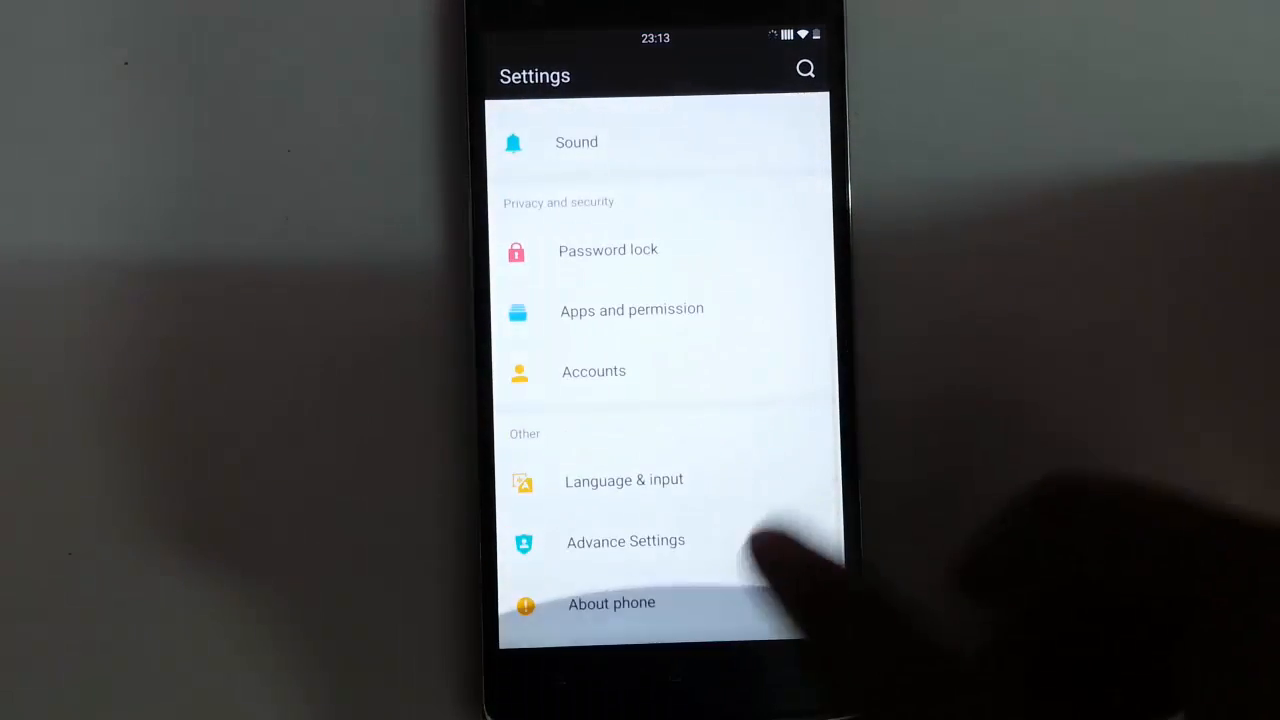
click(611, 602)
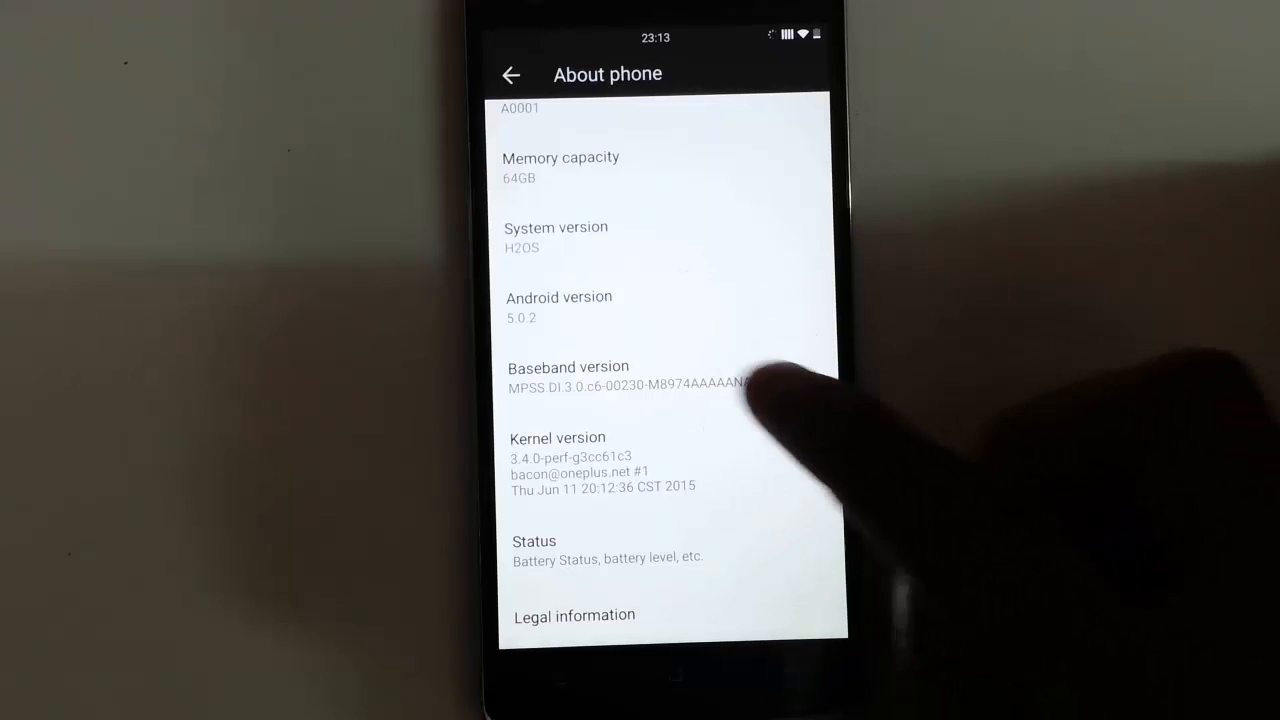
scroll(down, 3)
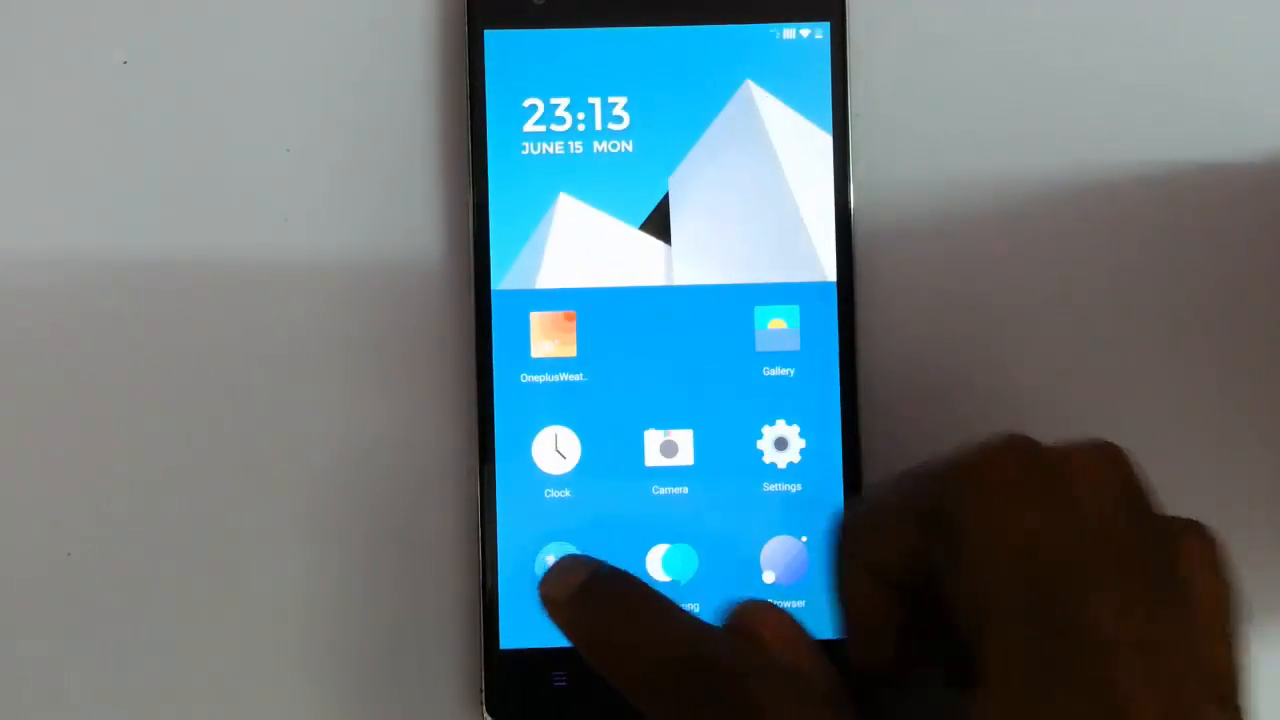
Step: Open the phone dialer app, then return to the home screen
click(557, 560)
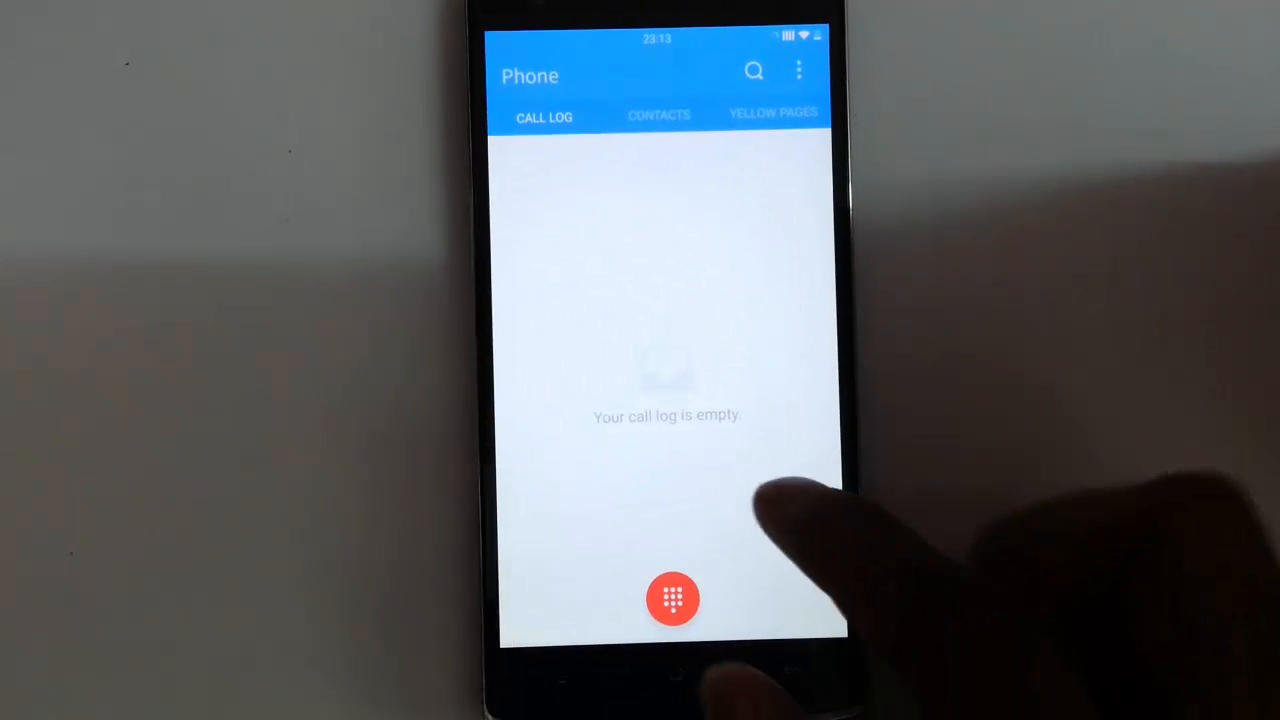
click(672, 598)
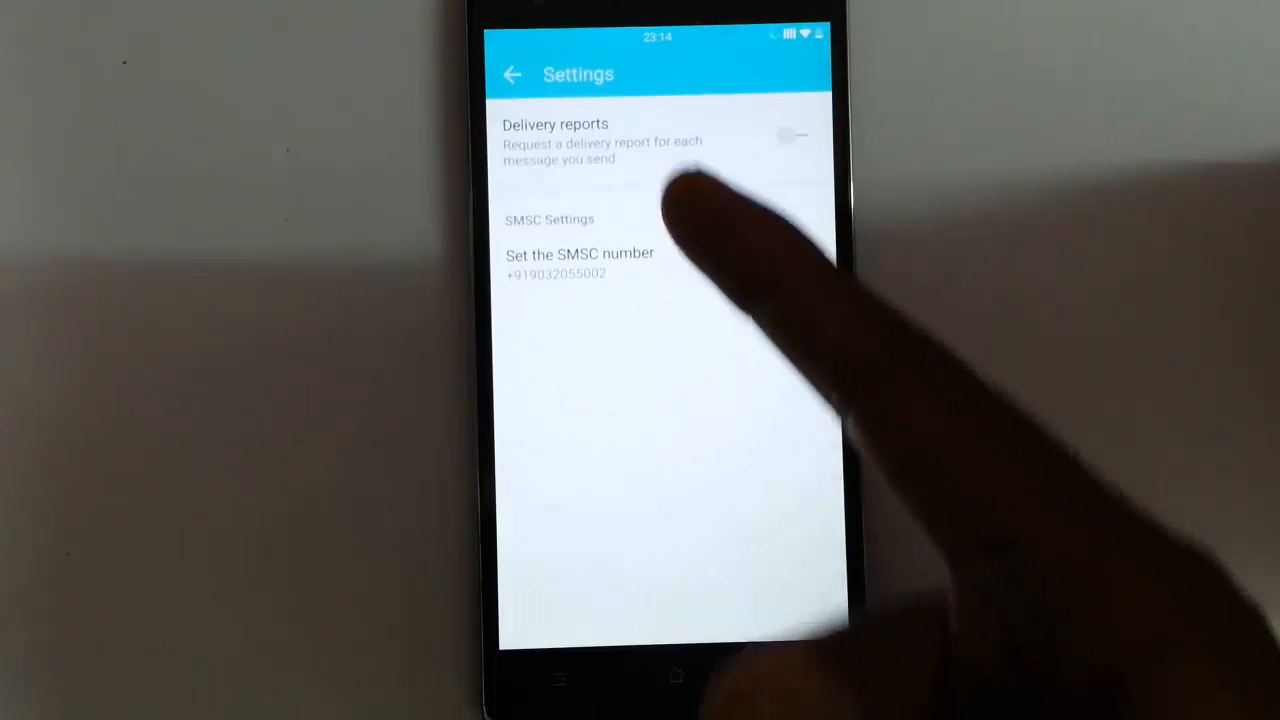
click(513, 74)
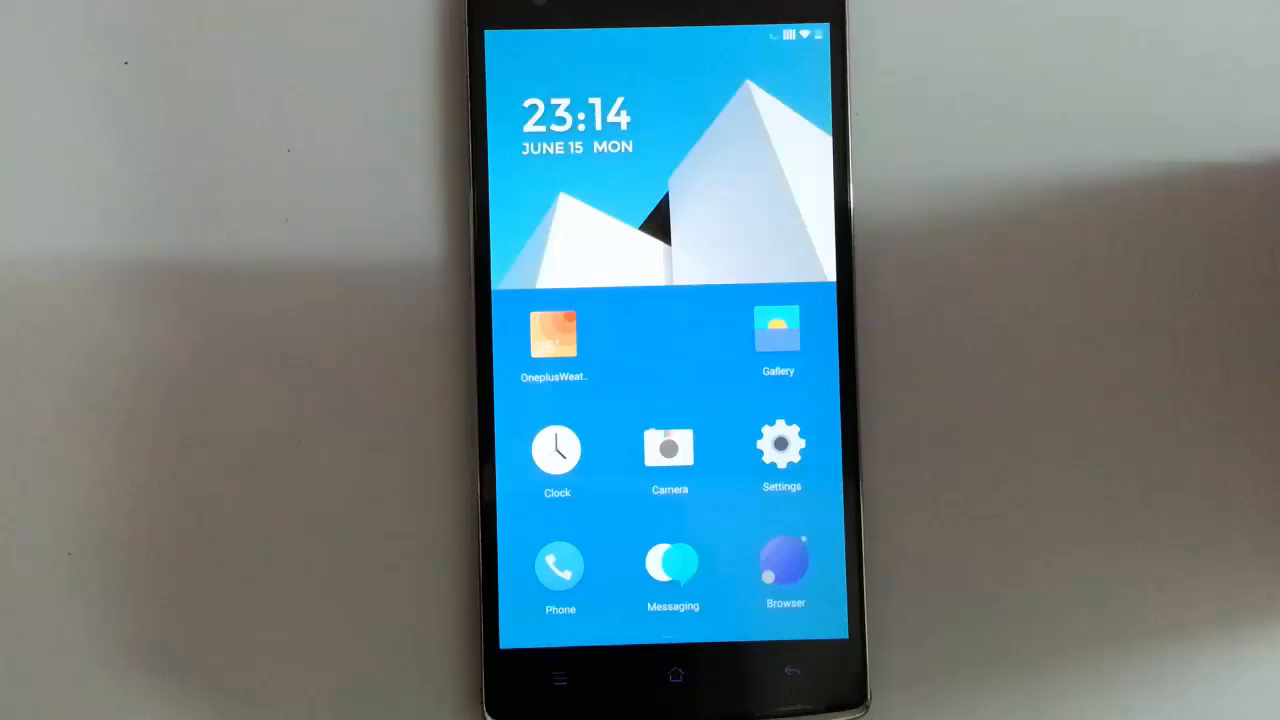
Step: Launch the web browser, then drag down from the top edge
click(785, 567)
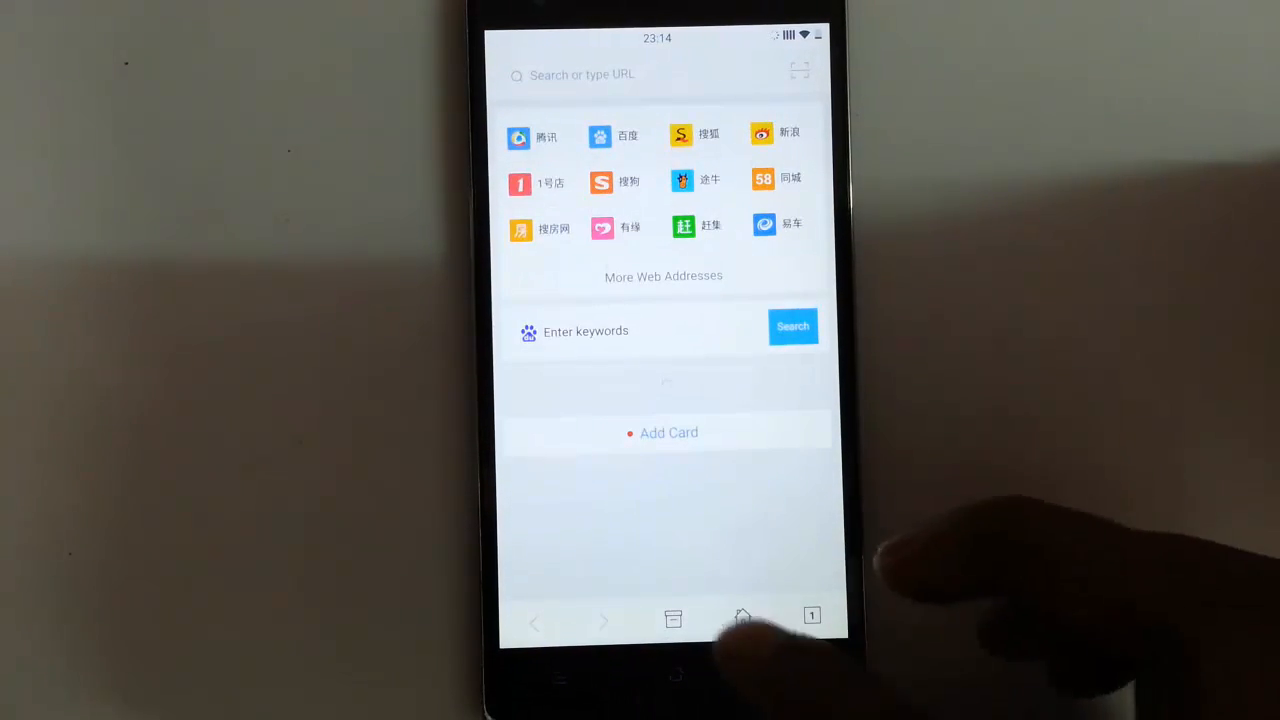
click(742, 618)
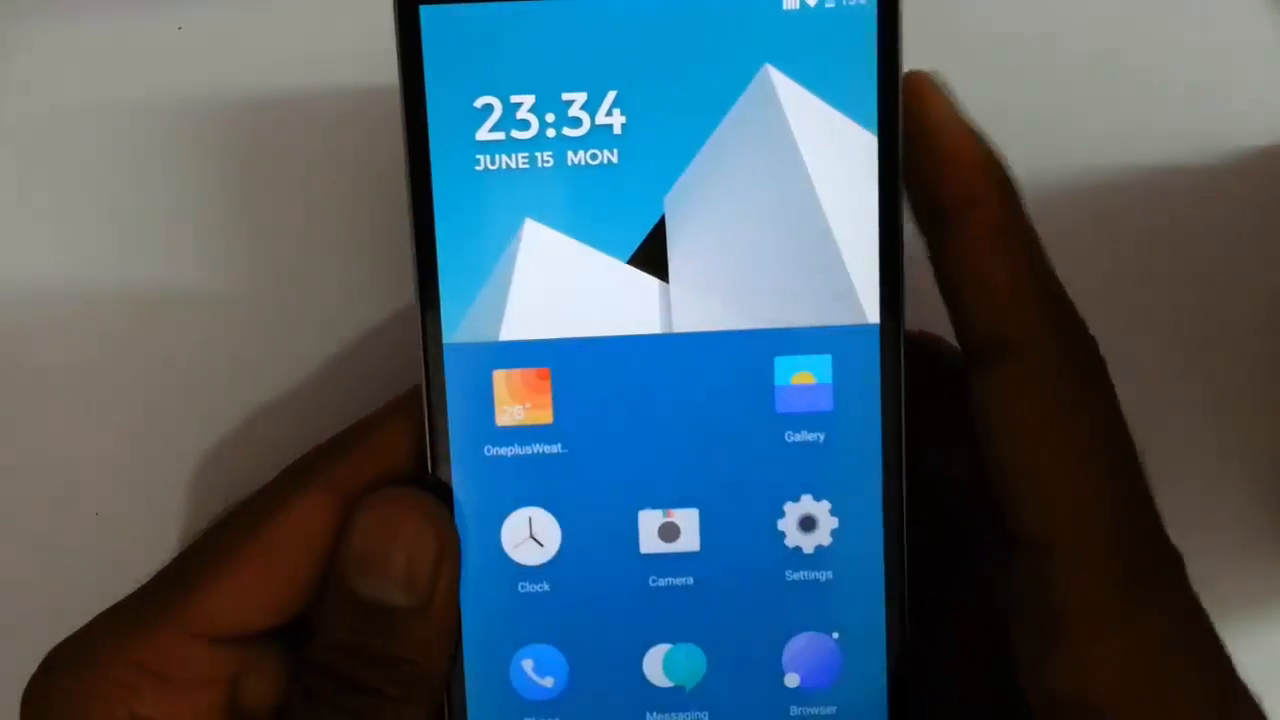
drag(640, 10, 640, 400)
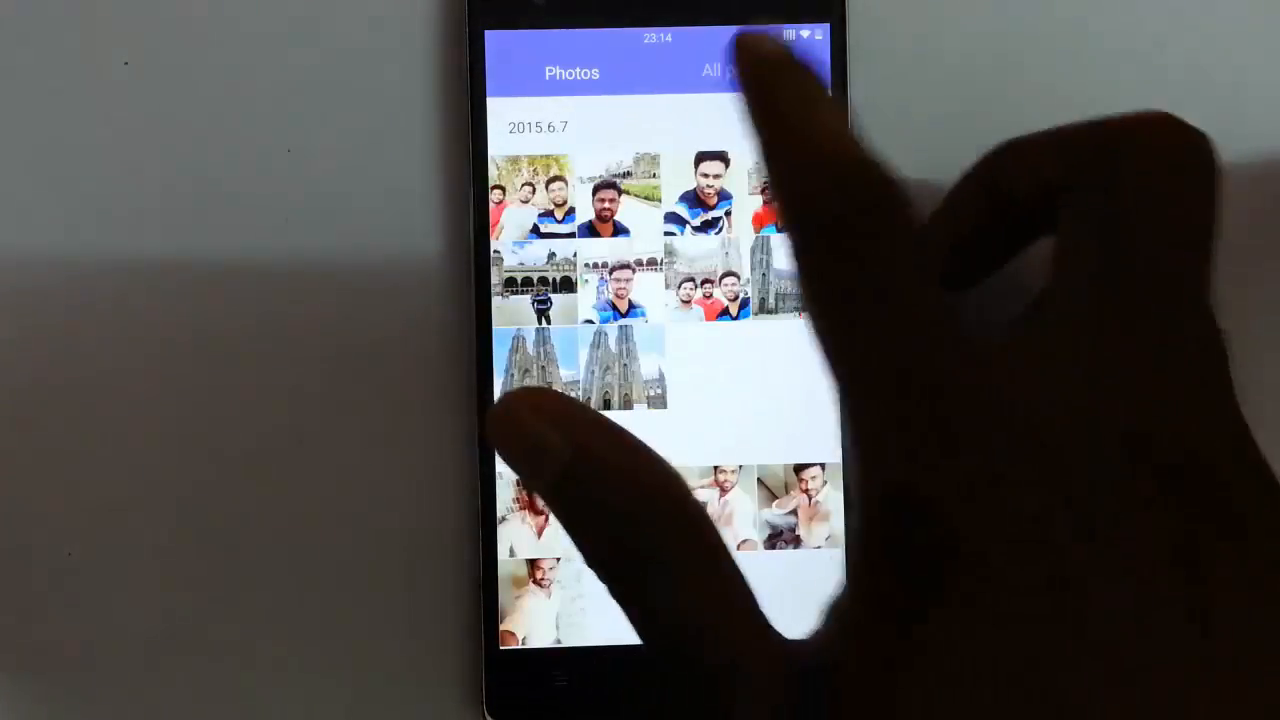
click(675, 675)
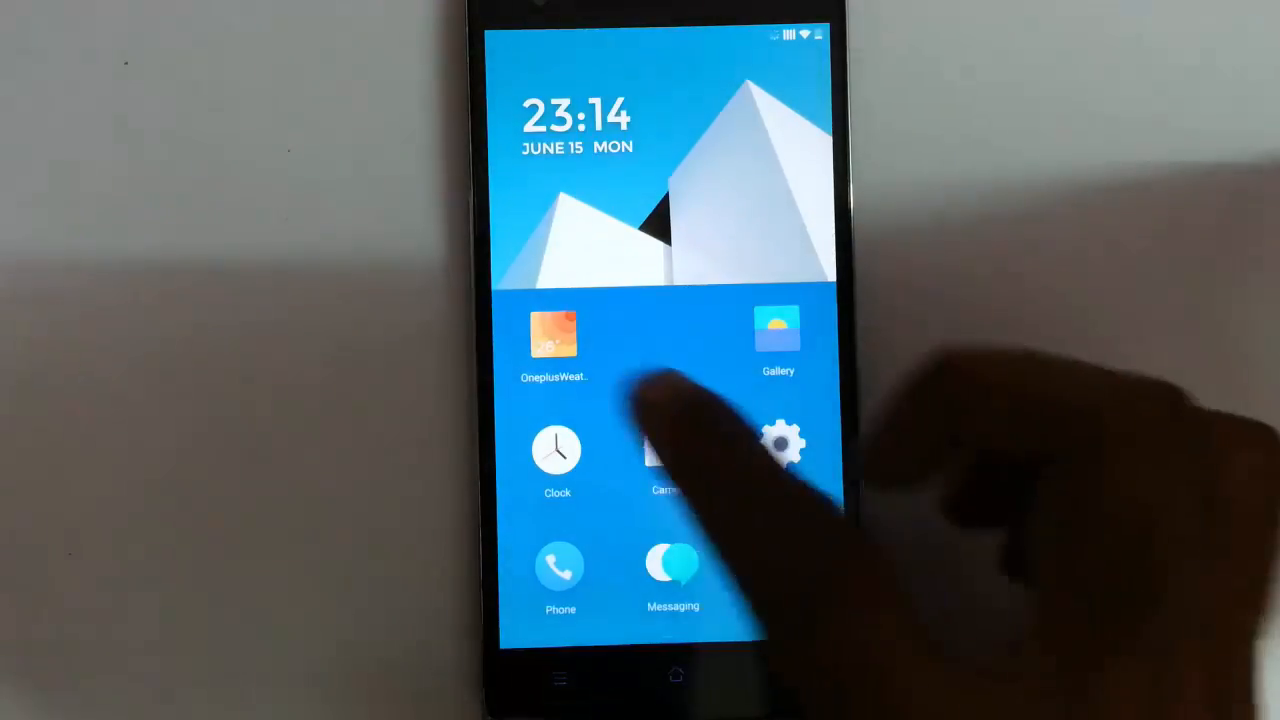
click(554, 335)
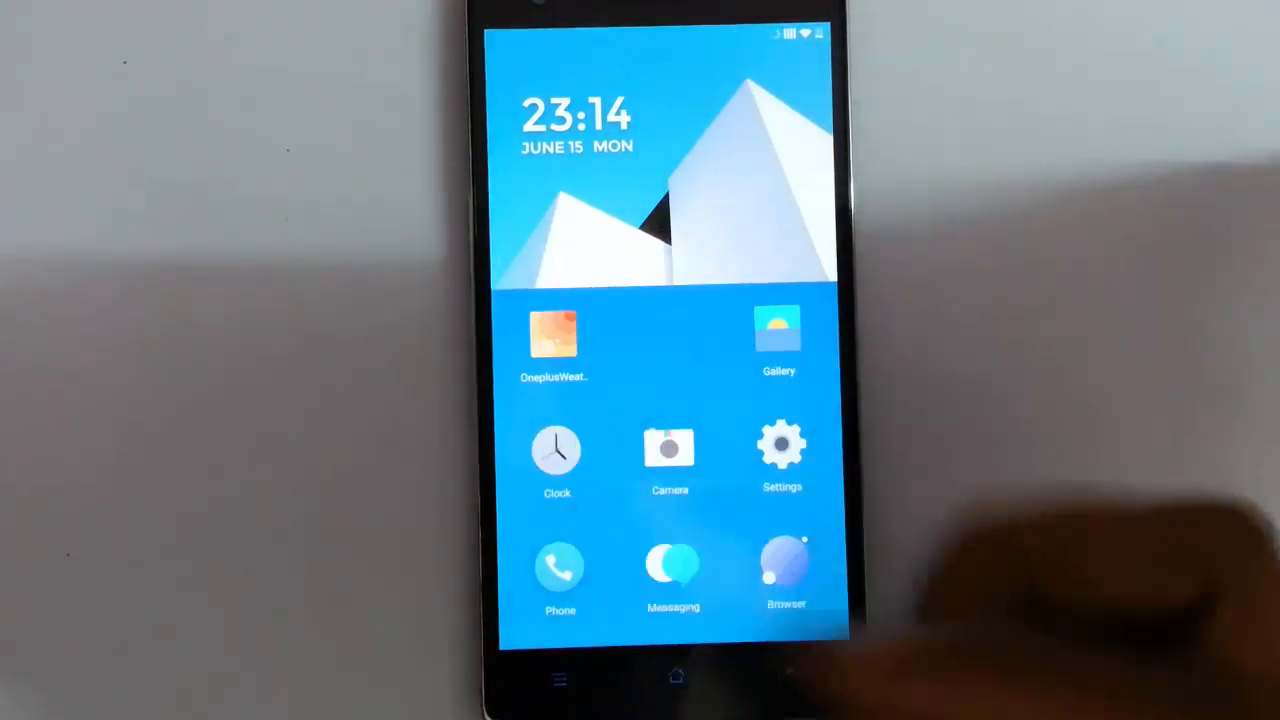
click(557, 448)
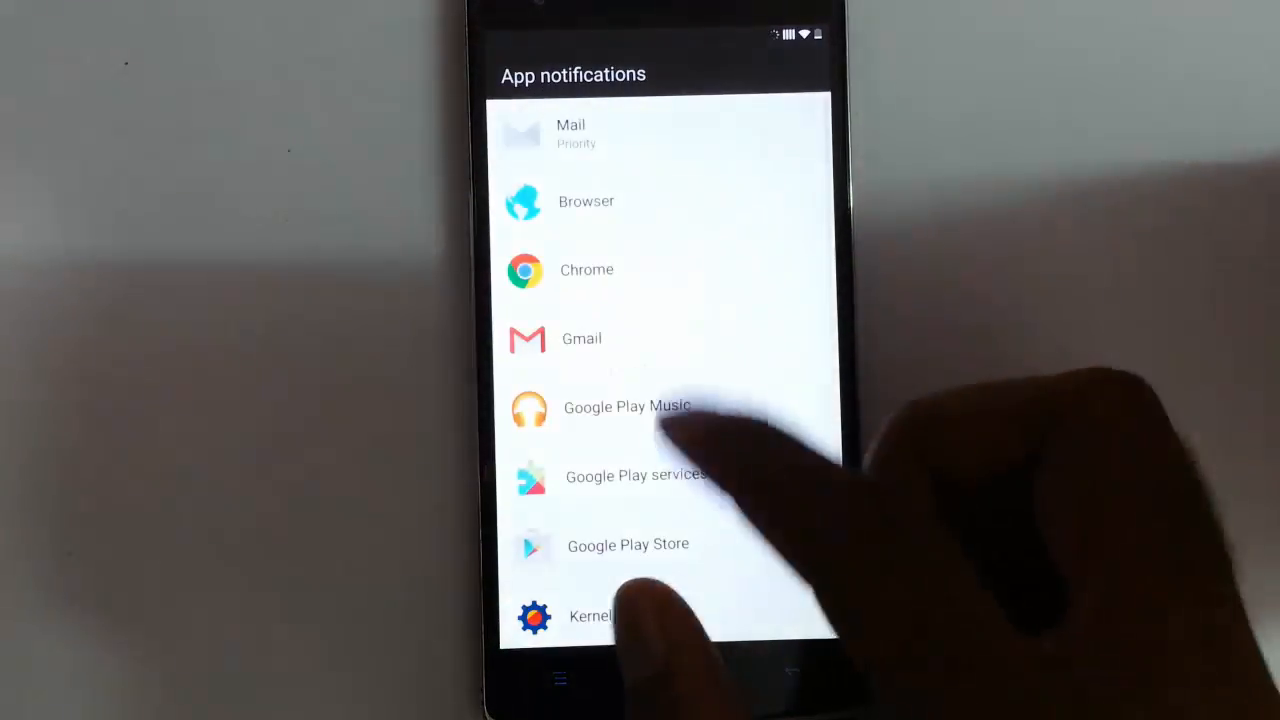
scroll(down, 3)
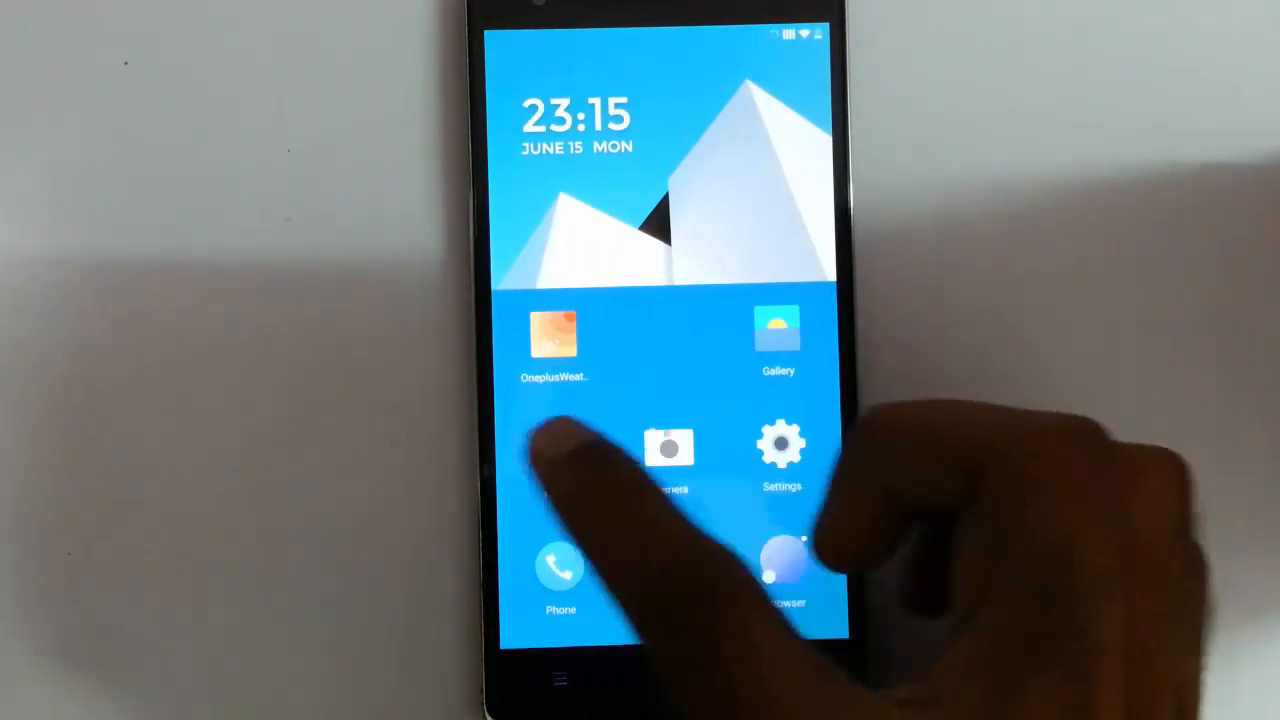
click(670, 447)
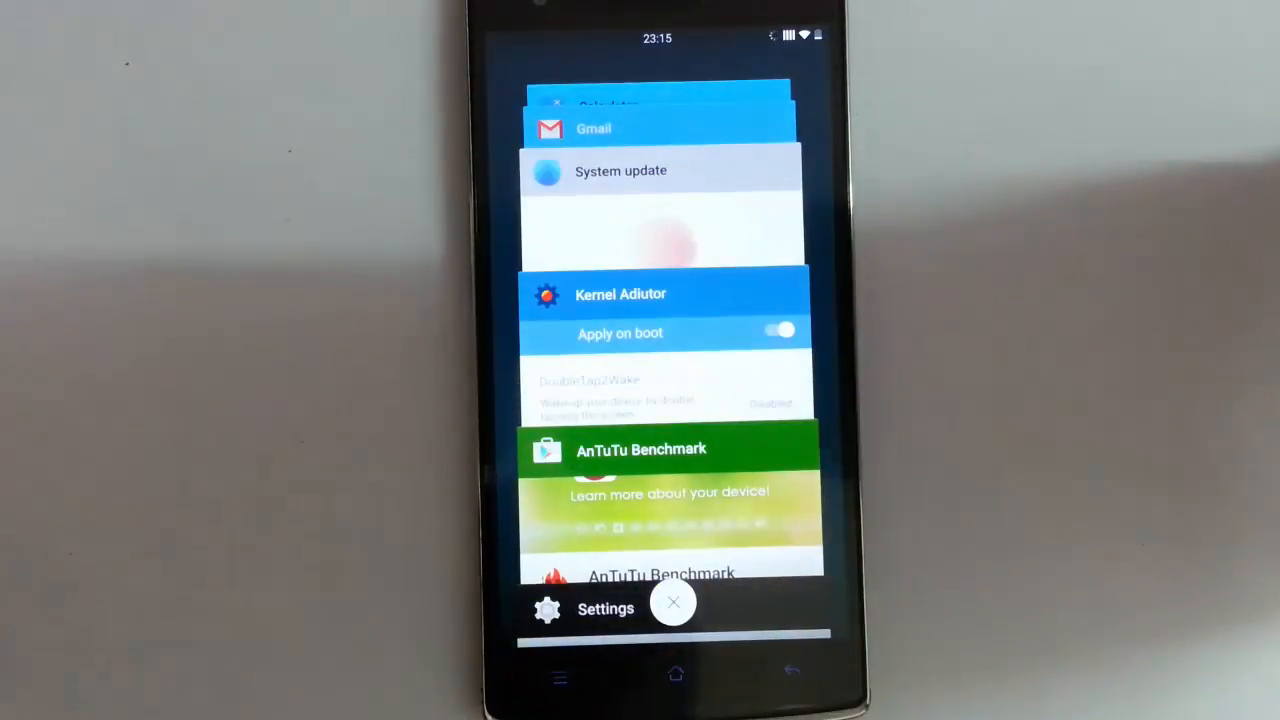
click(673, 601)
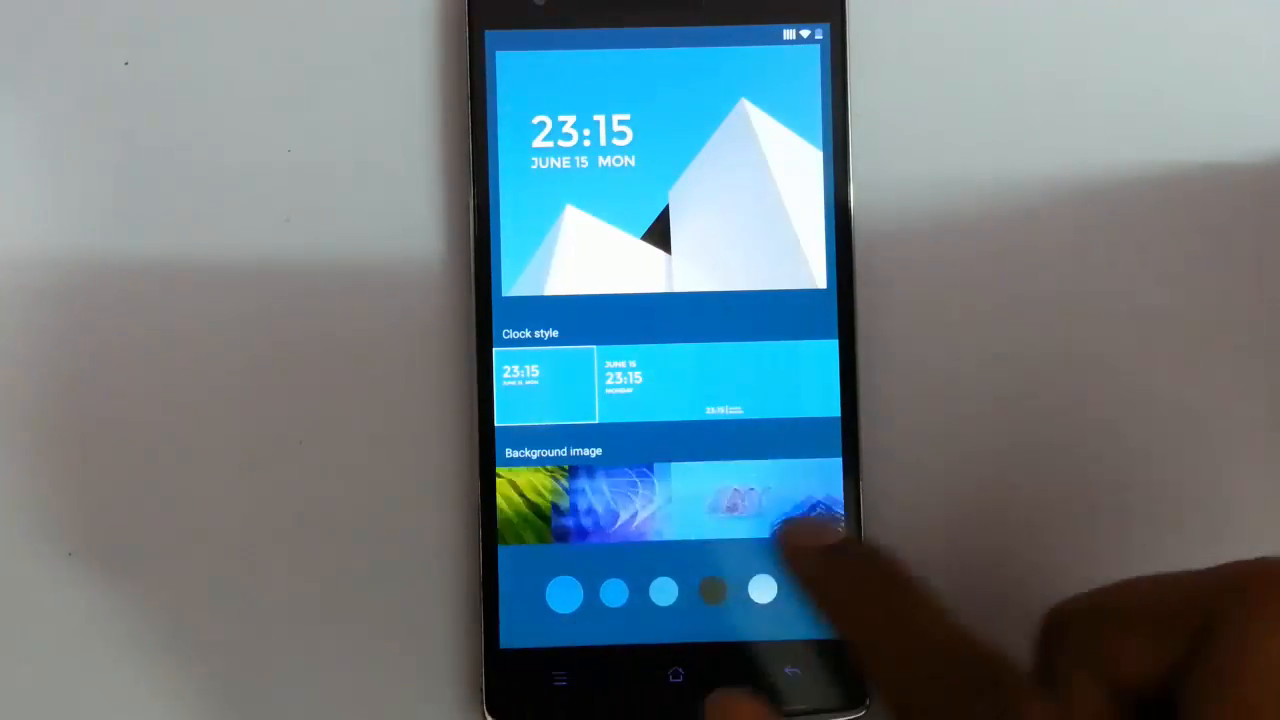
scroll(left, 3)
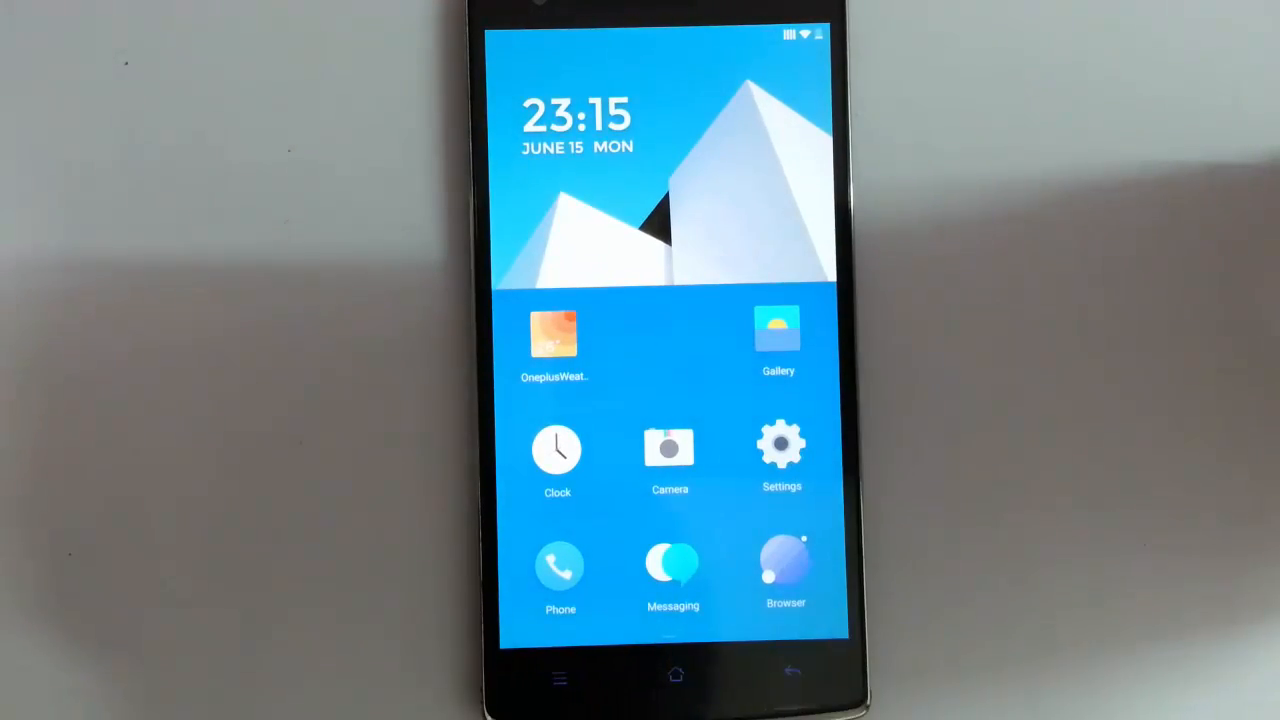
Step: Open Settings and review the Display settings page
click(782, 447)
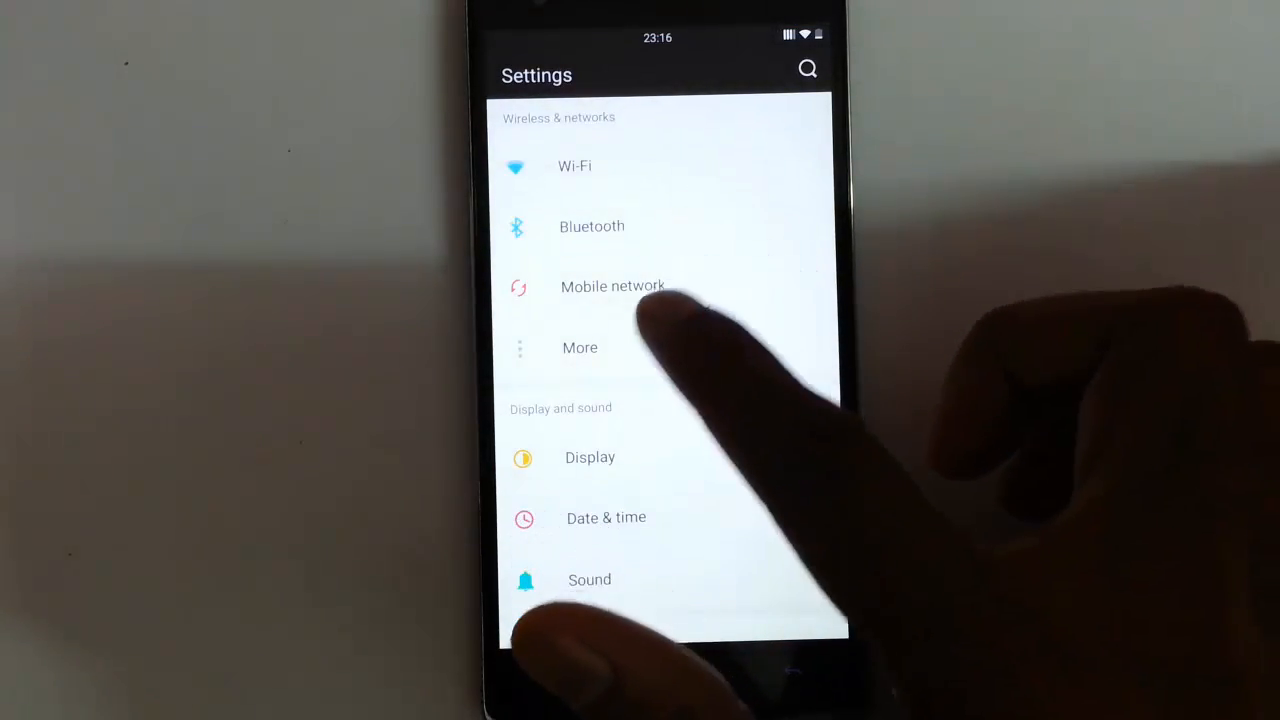
click(580, 347)
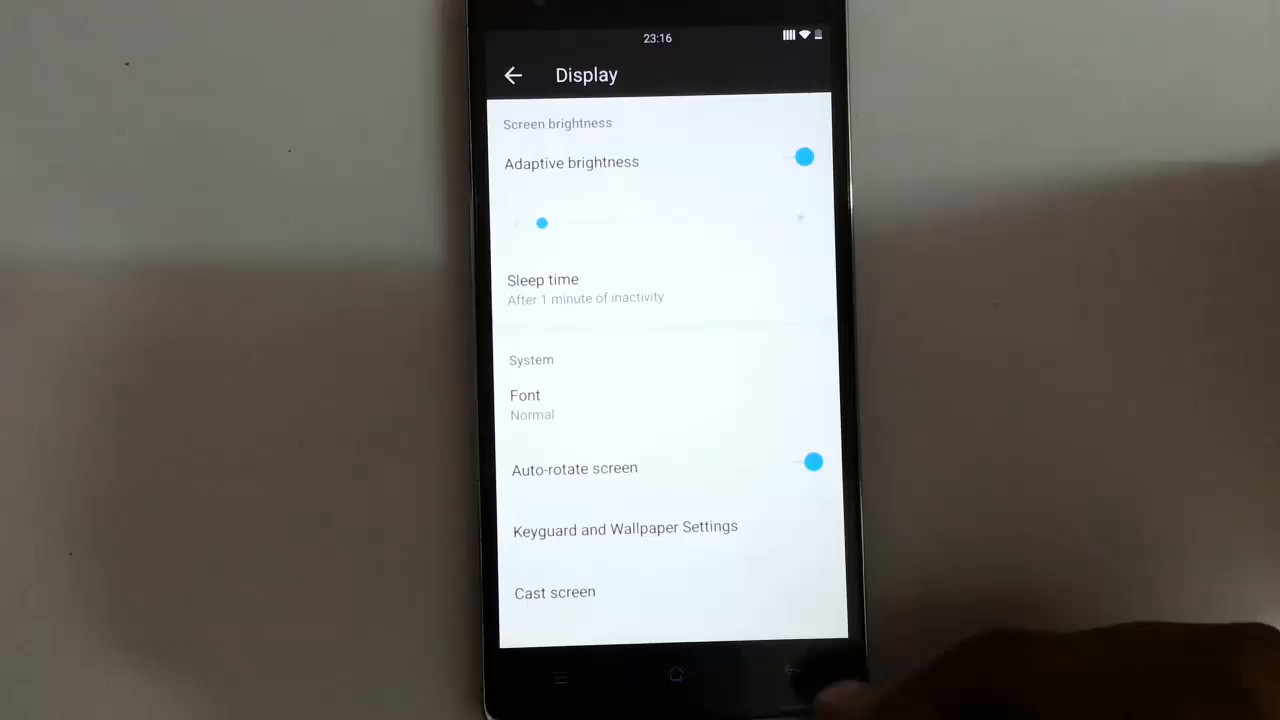
click(513, 74)
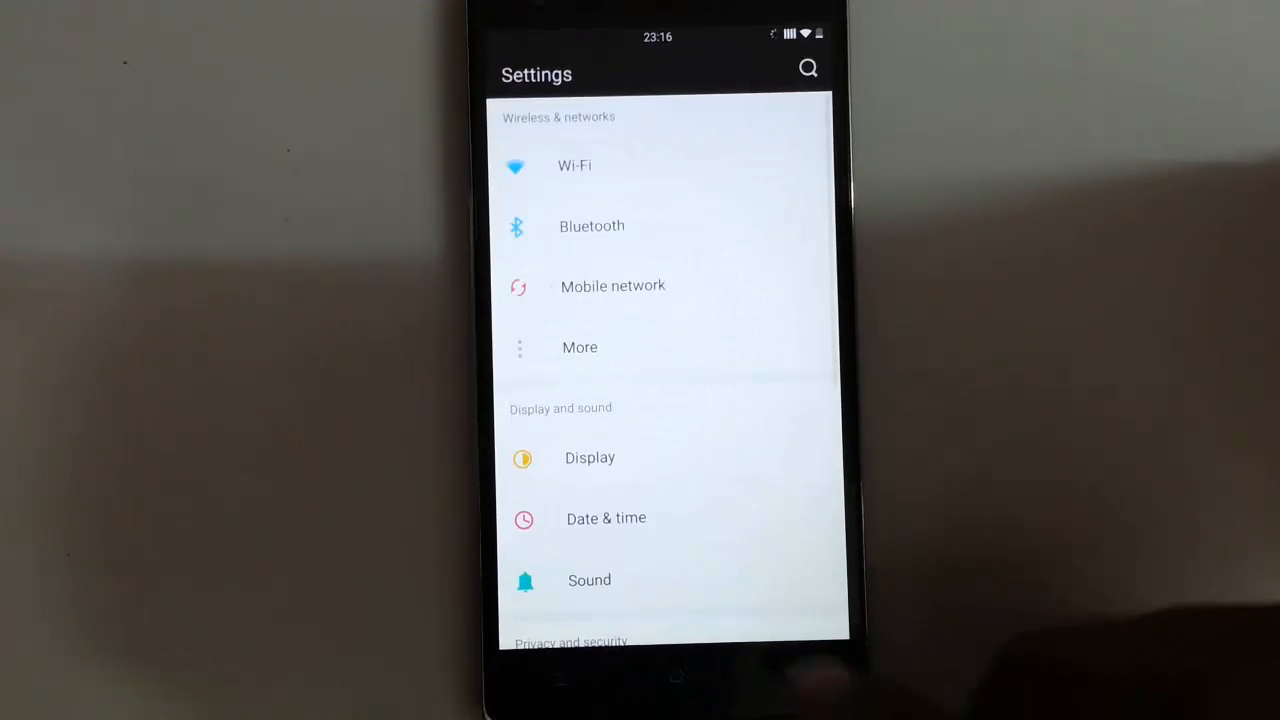
Step: Browse the Sound settings, then view Password lock with Swipe and SIM card lock
click(606, 518)
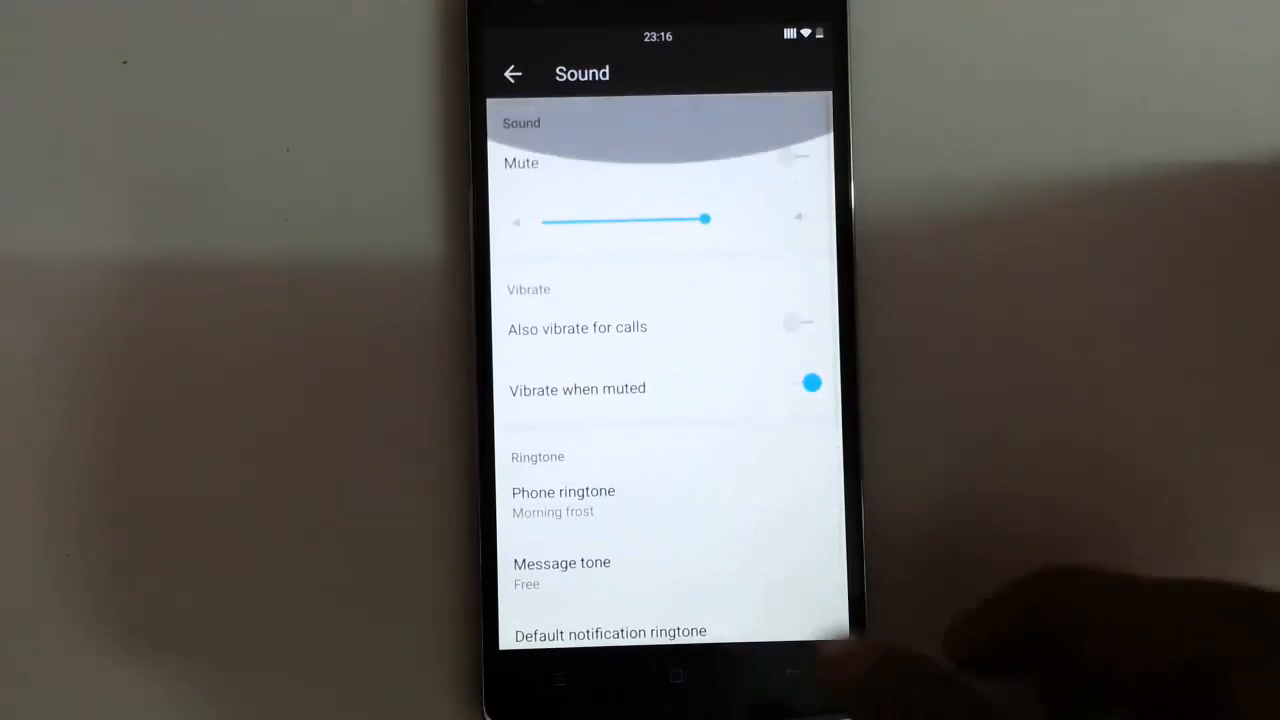
scroll(down, 3)
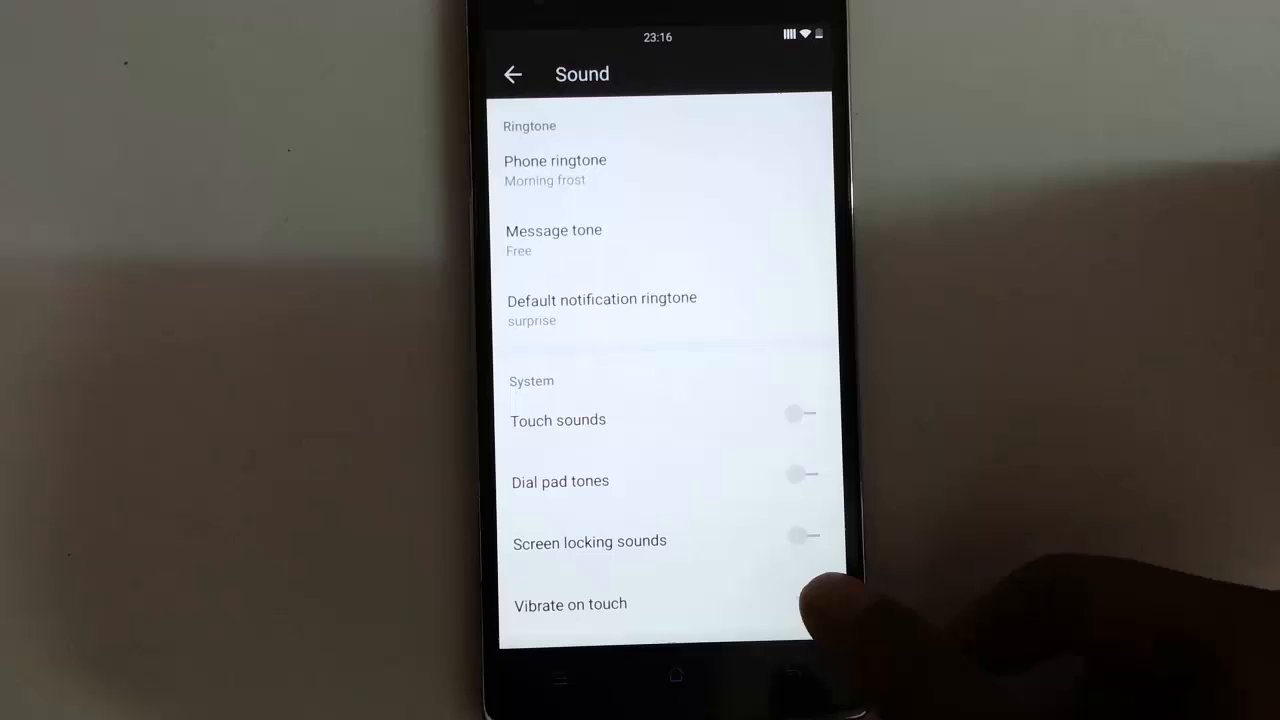
click(513, 74)
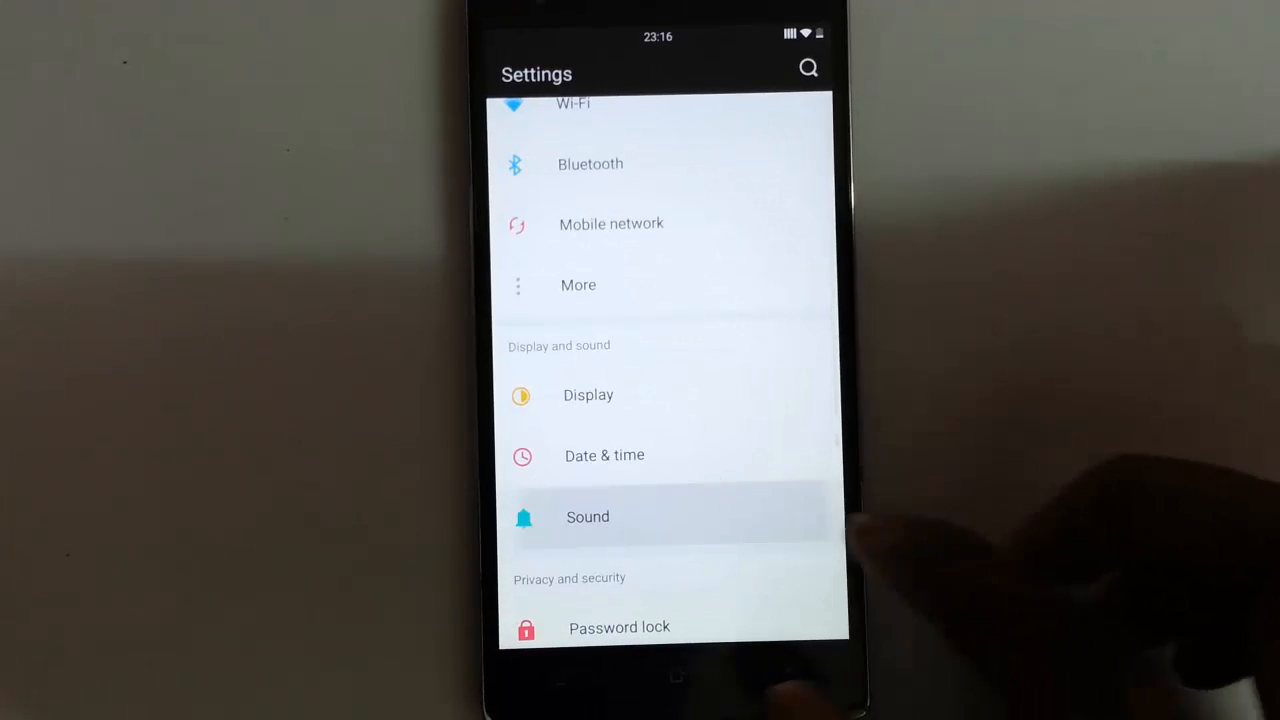
click(588, 516)
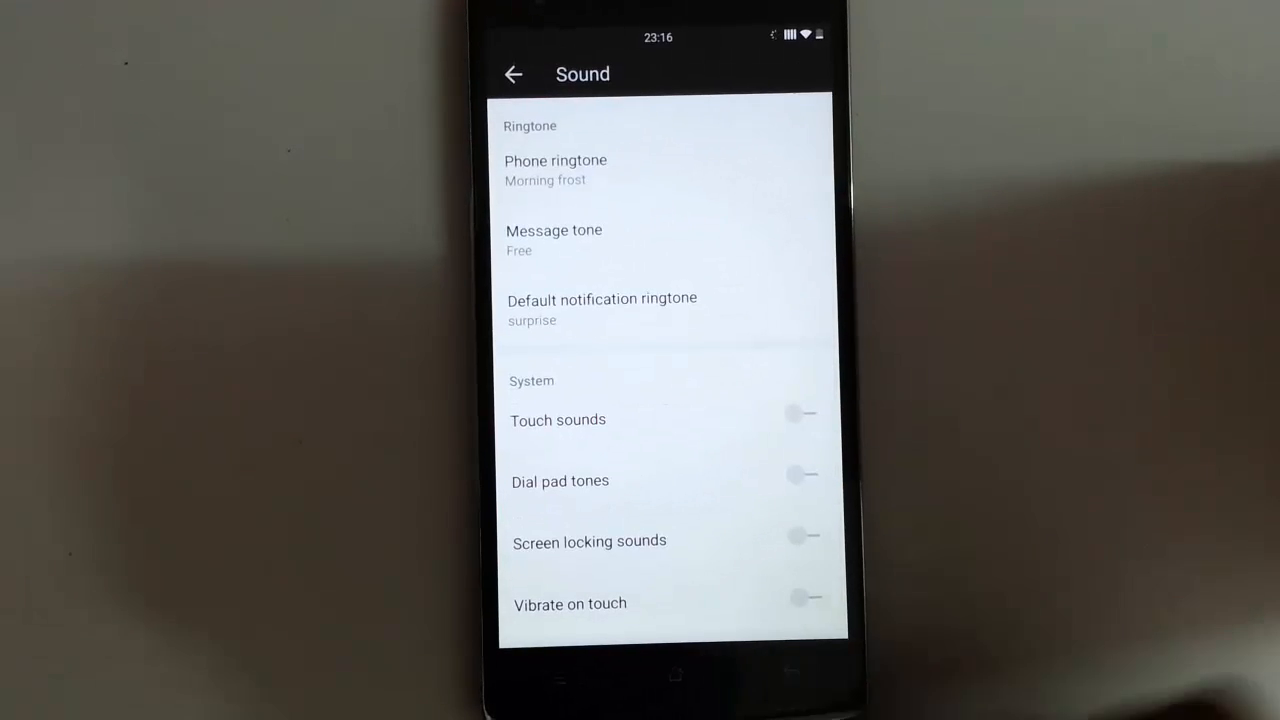
click(513, 74)
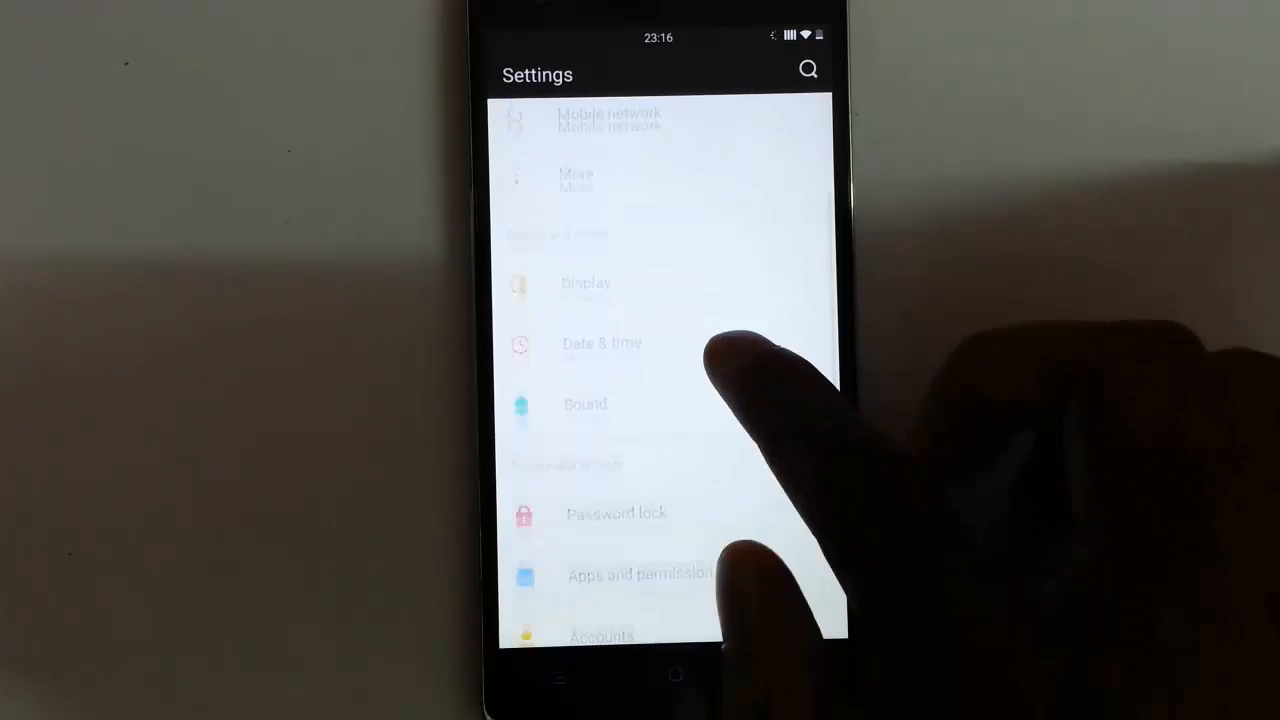
click(616, 513)
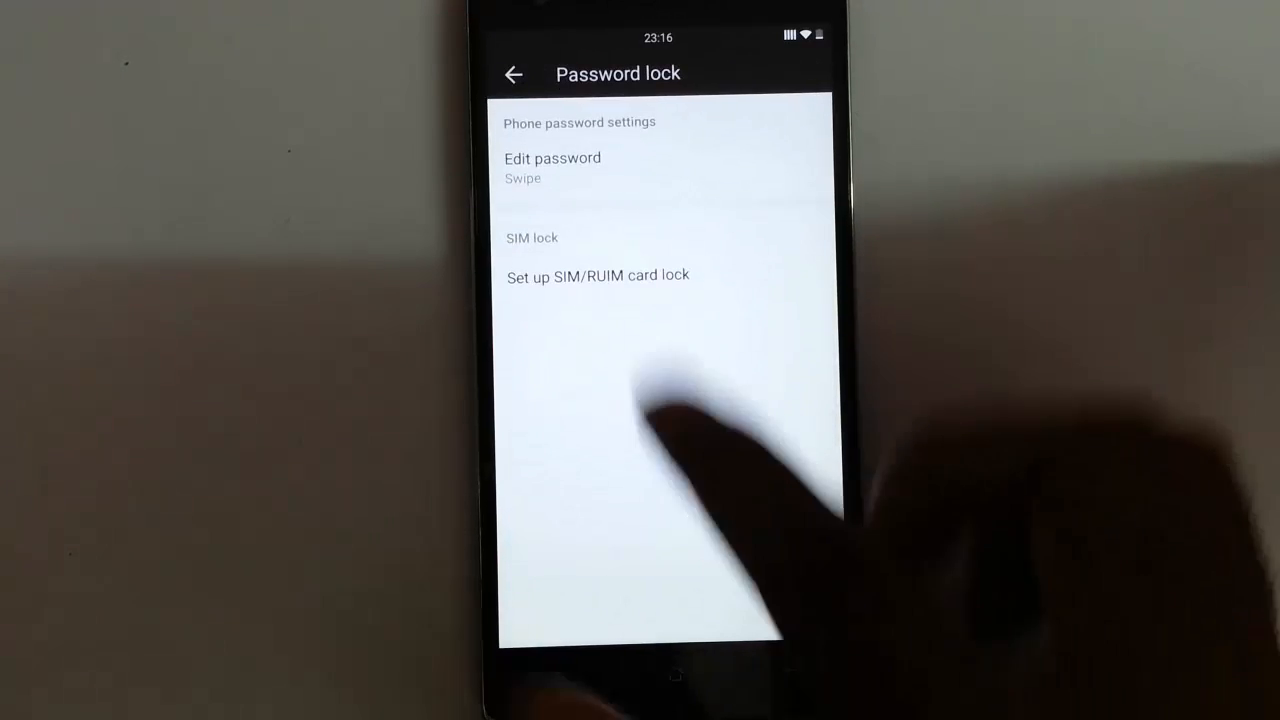
click(552, 158)
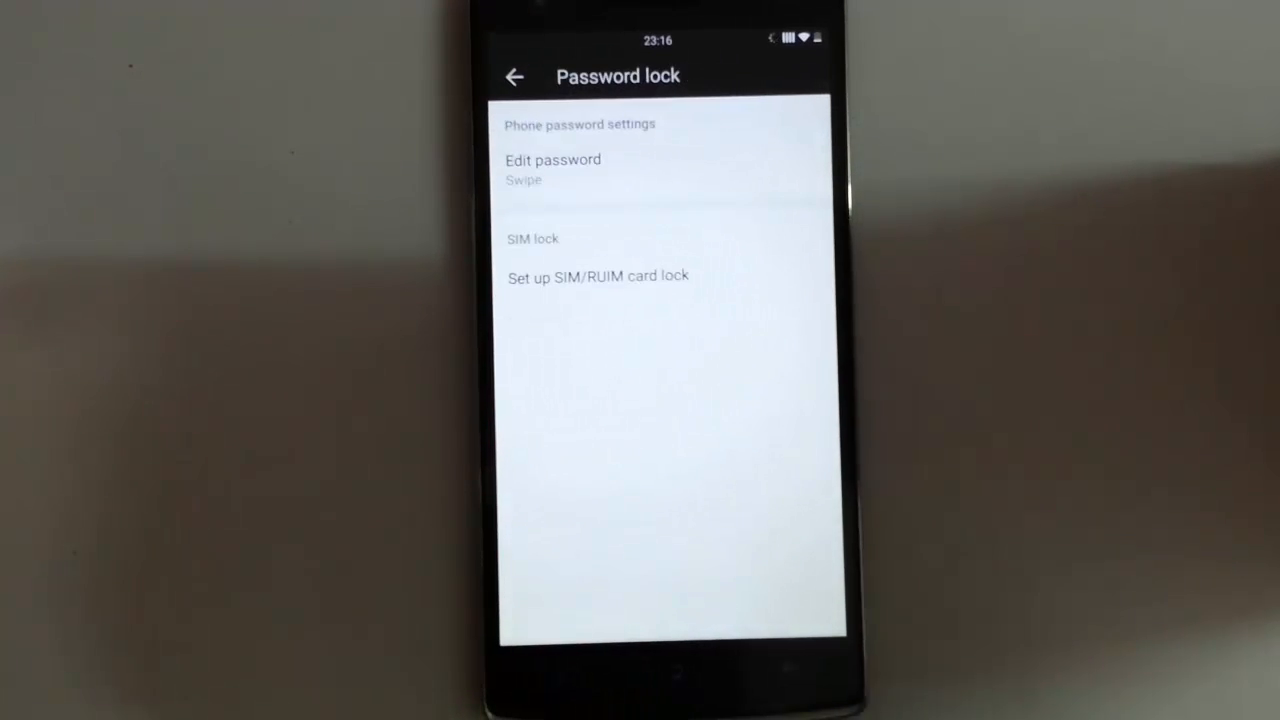
Step: Open Apps and permission and view the device administrator apps
click(515, 76)
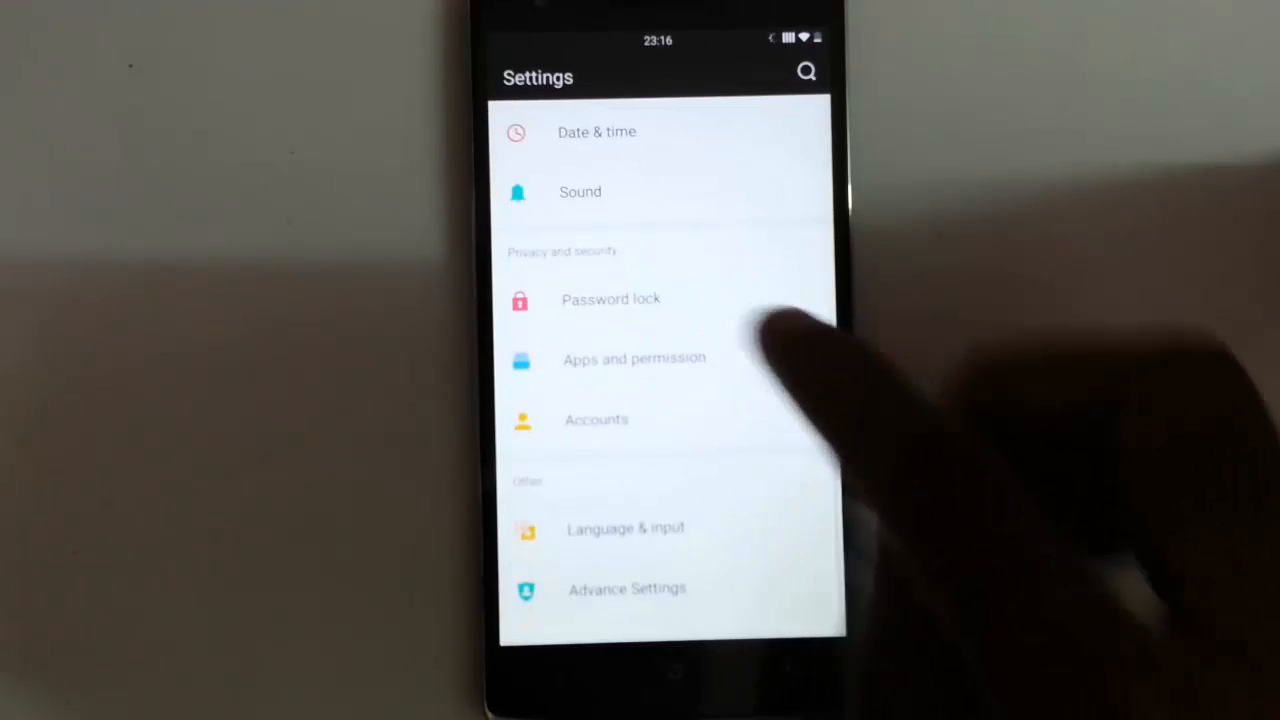
click(634, 358)
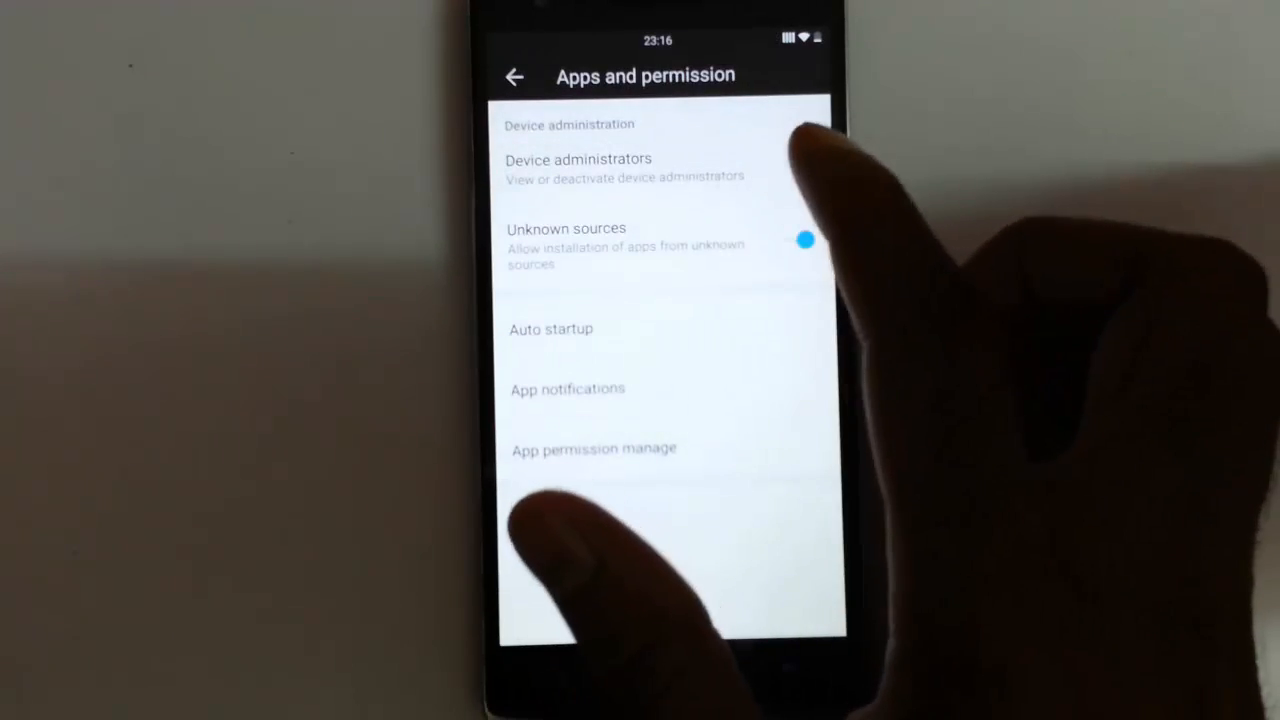
click(578, 167)
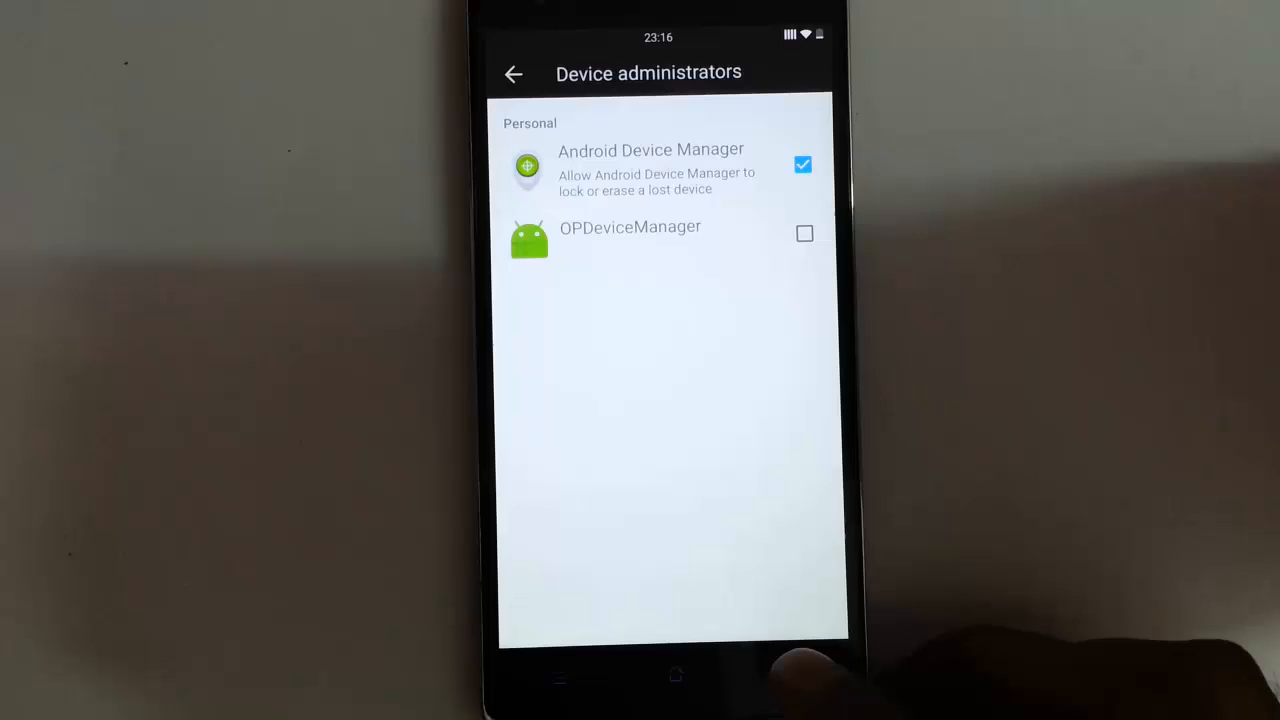
click(513, 73)
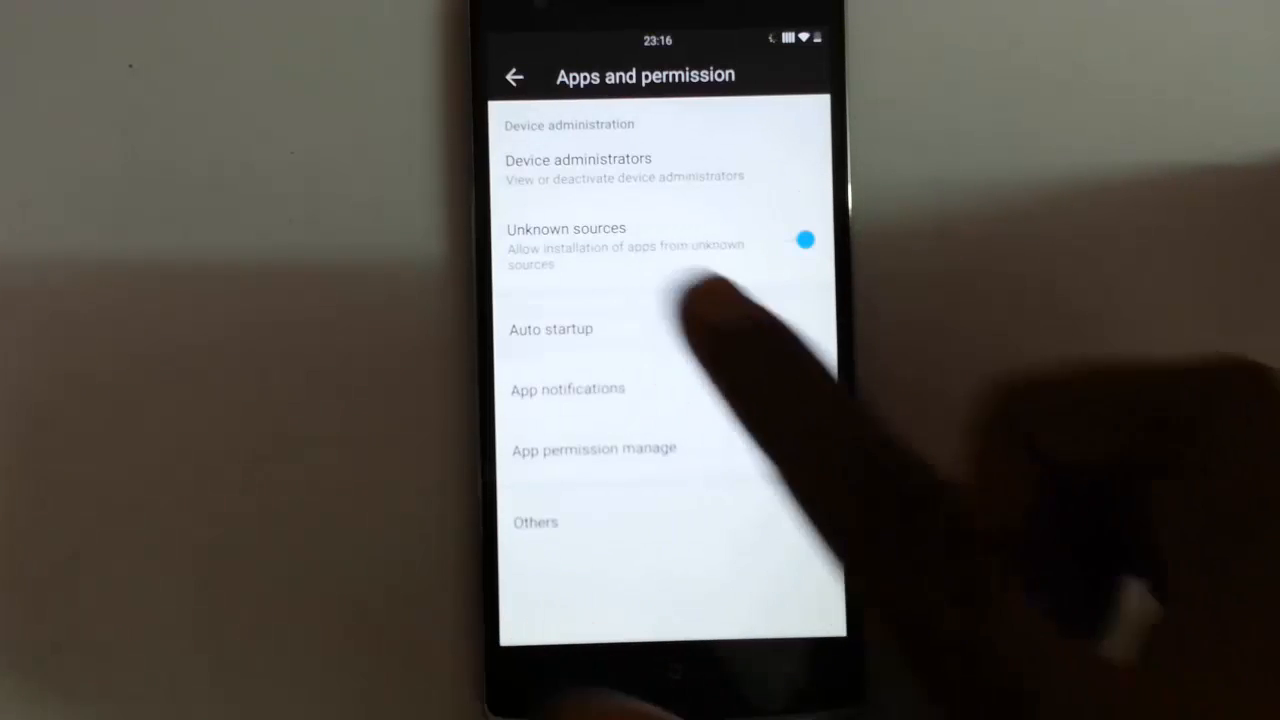
Step: Check the list of apps allowed to autorun
click(551, 329)
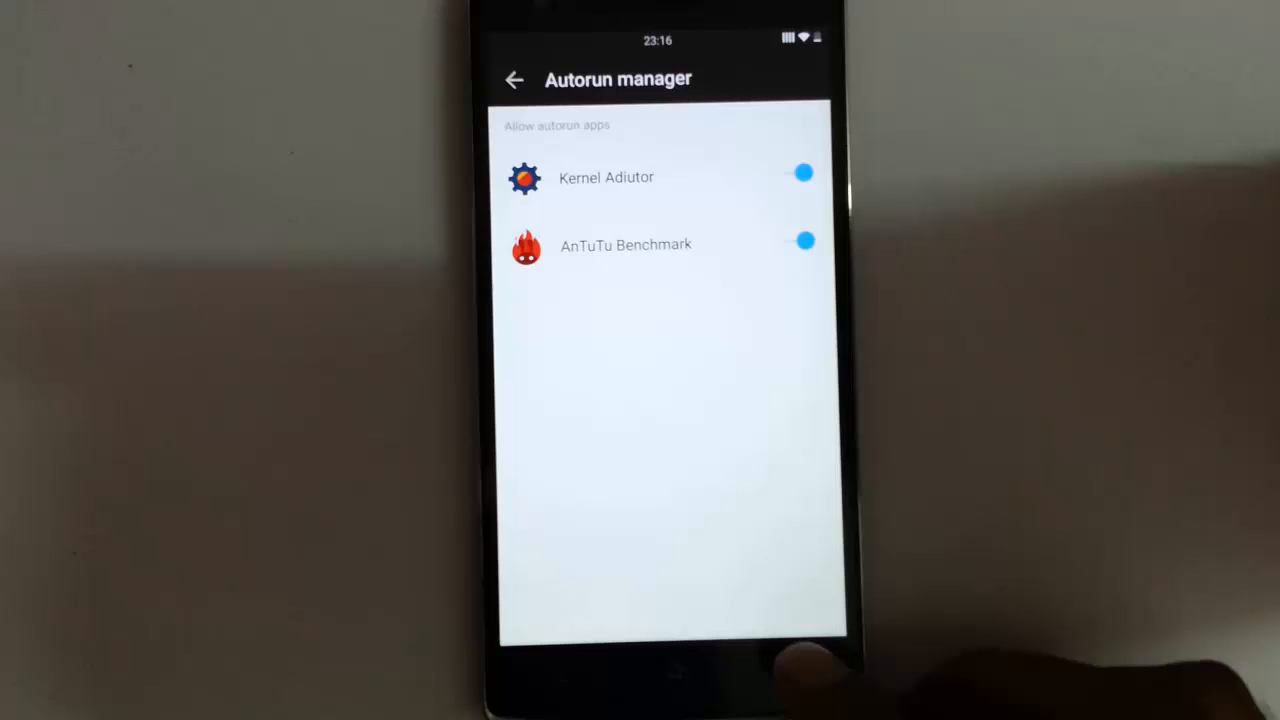
click(514, 78)
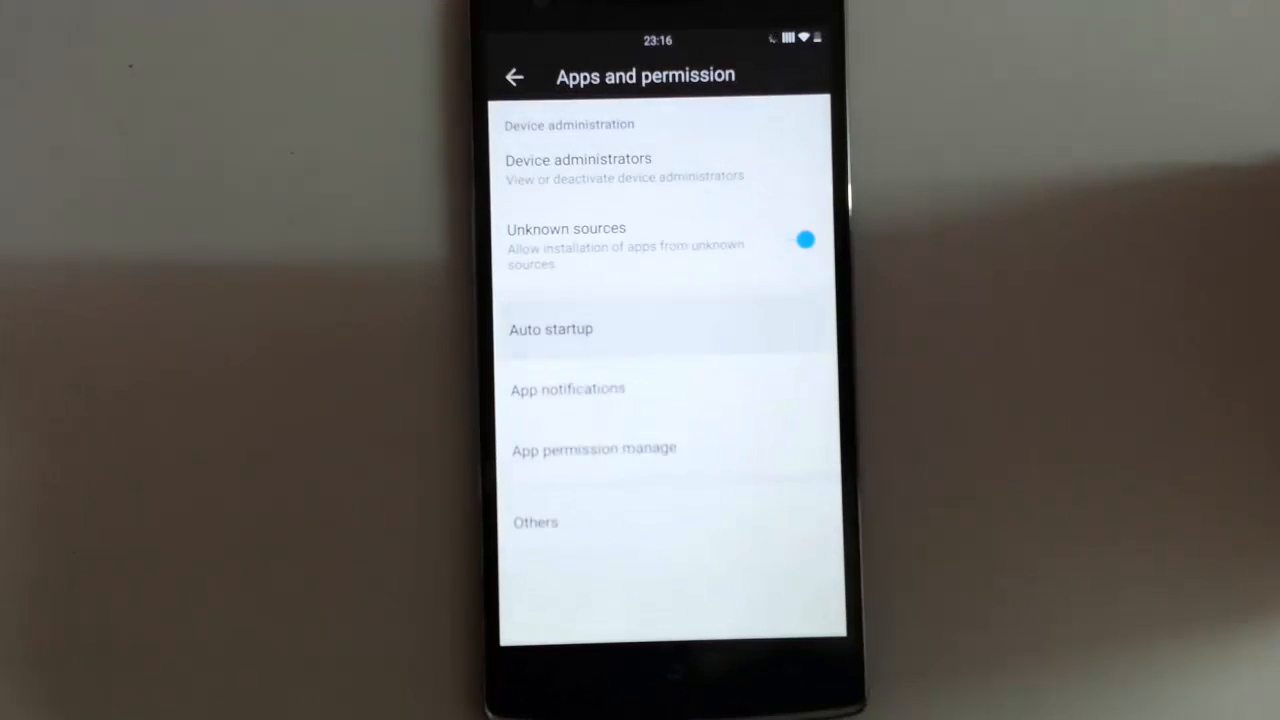
click(551, 329)
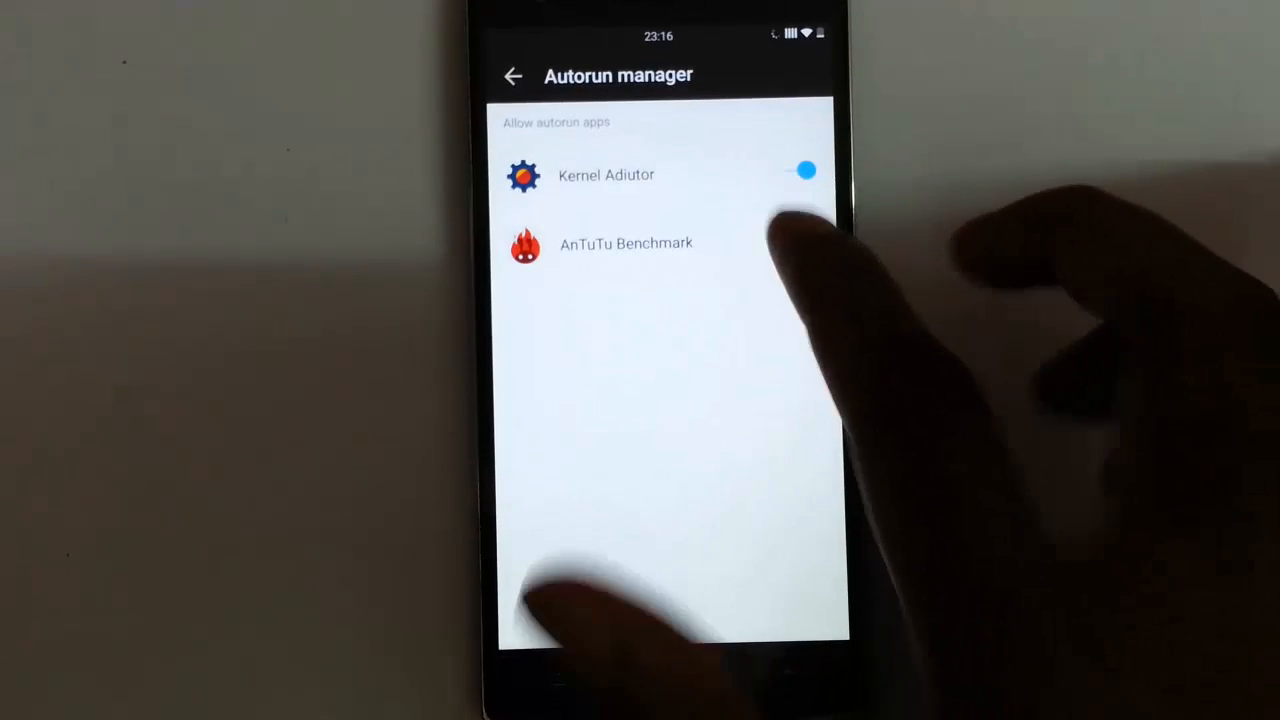
click(513, 74)
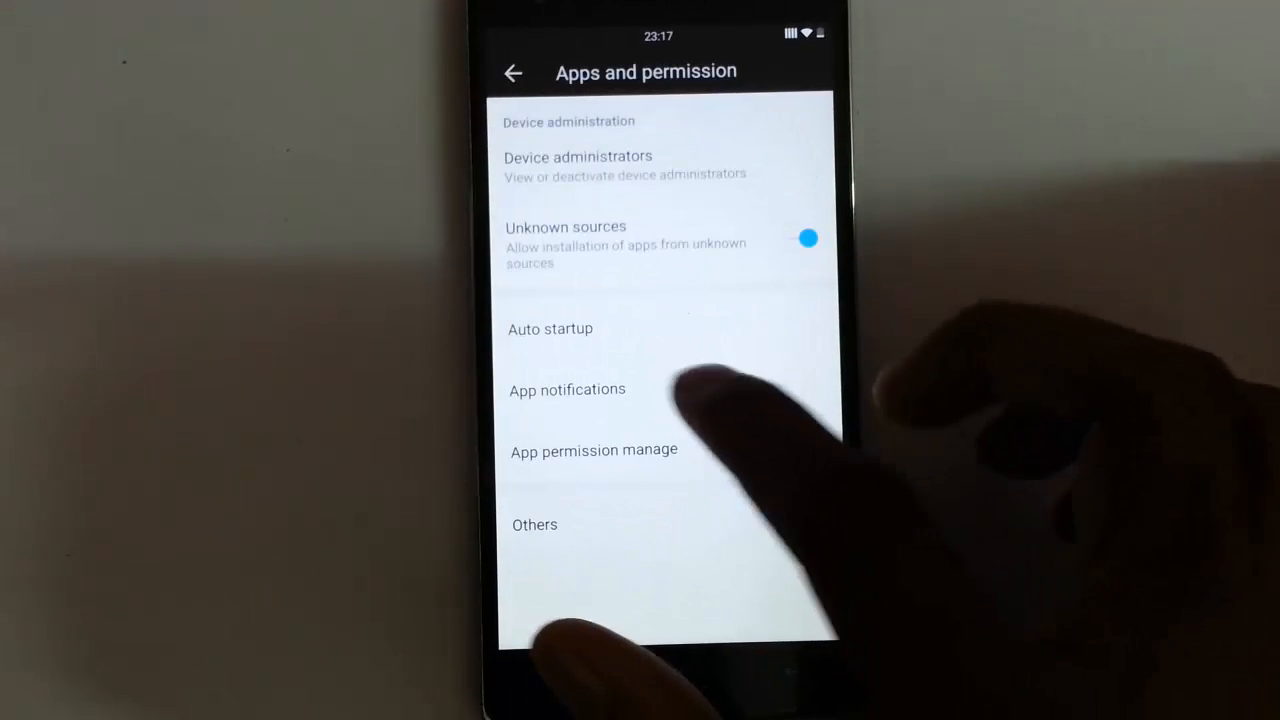
Step: View the app permission manager and the running apps with memory usage
click(567, 389)
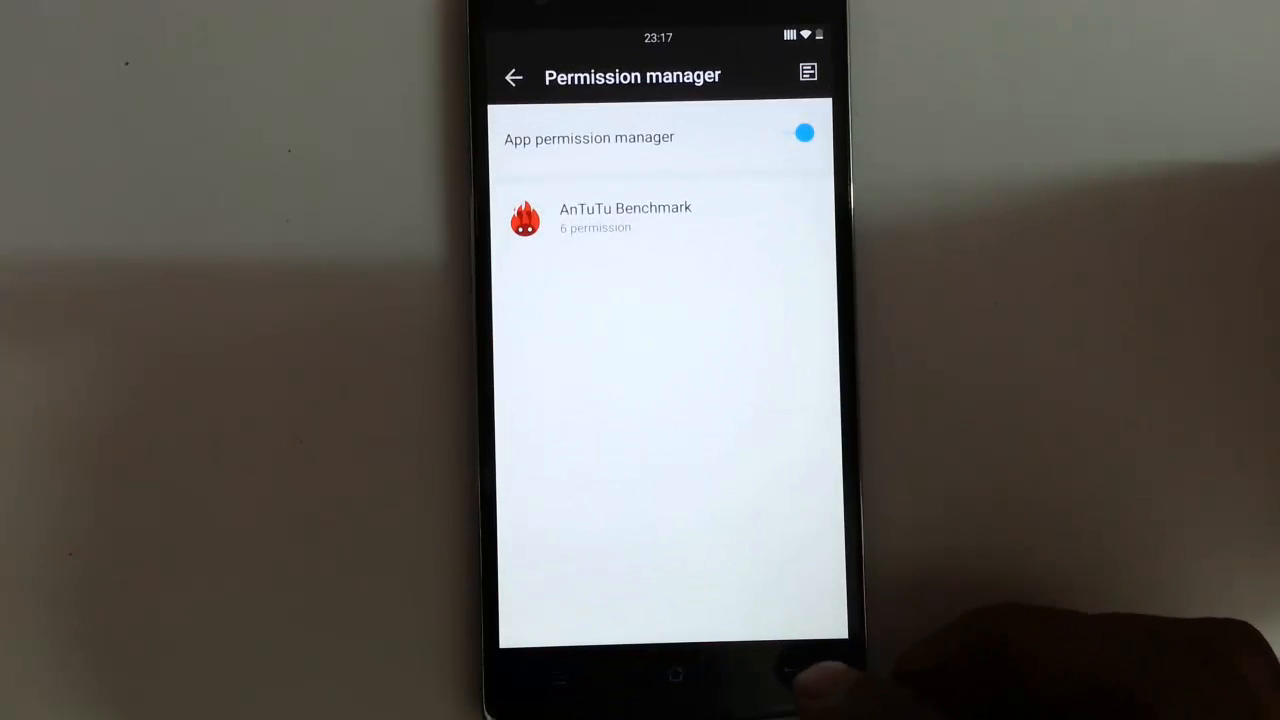
click(513, 77)
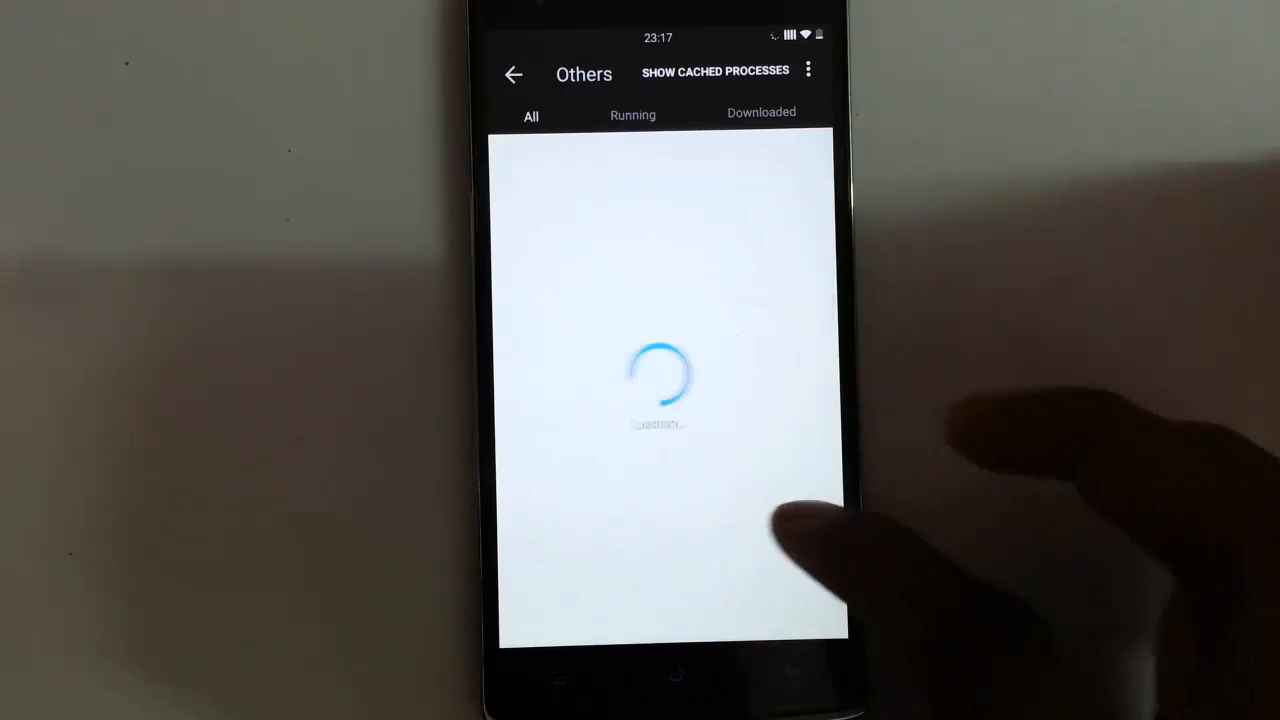
click(633, 114)
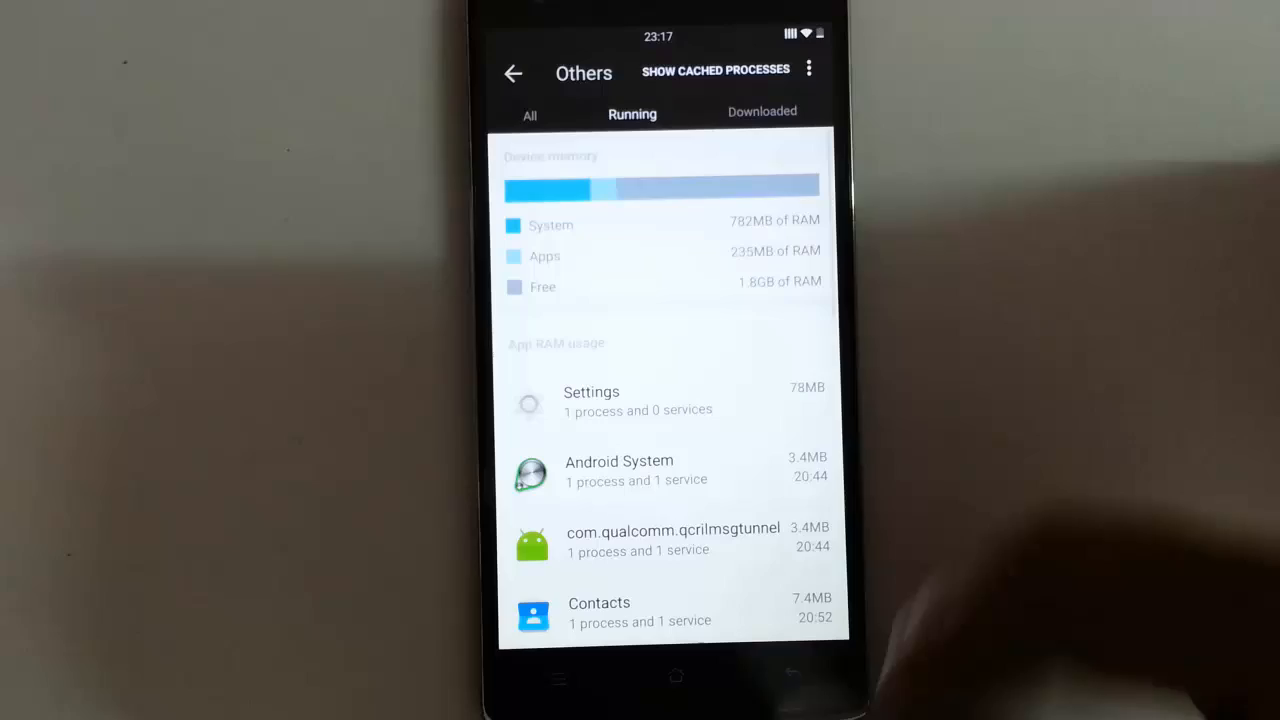
scroll(down, 3)
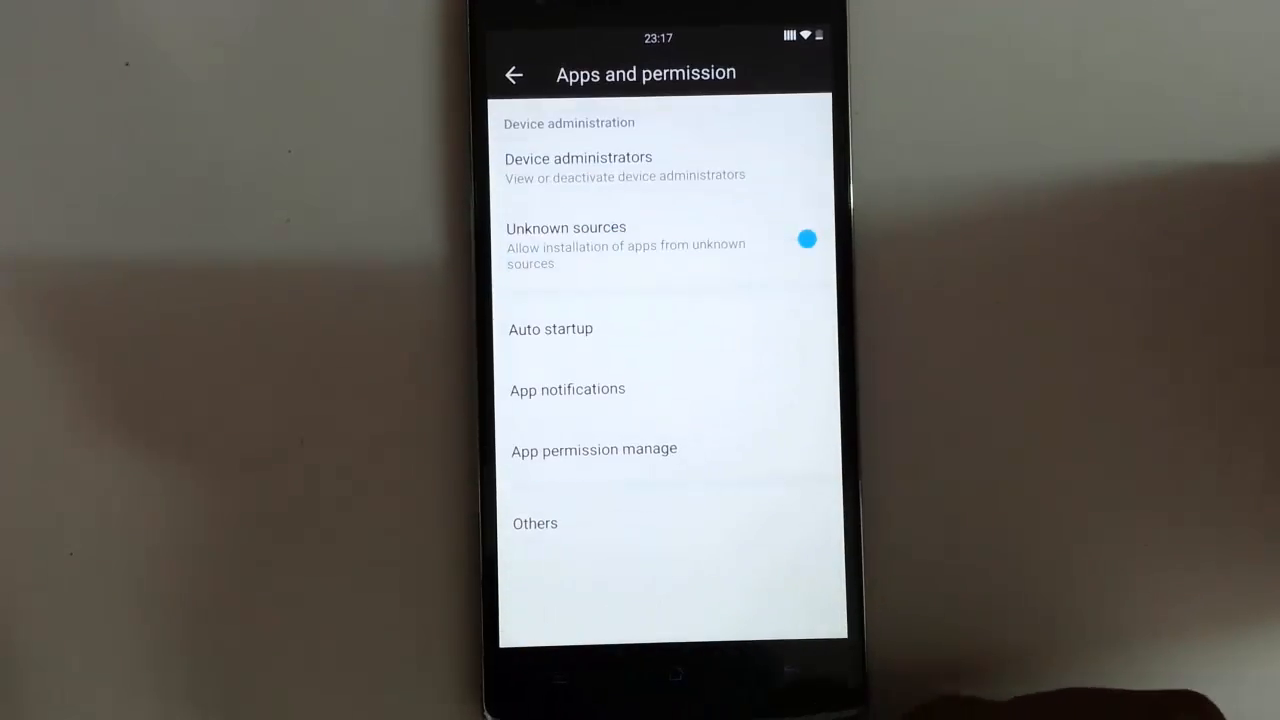
Step: Open Advance Settings and view battery usage and the internal storage breakdown
click(514, 74)
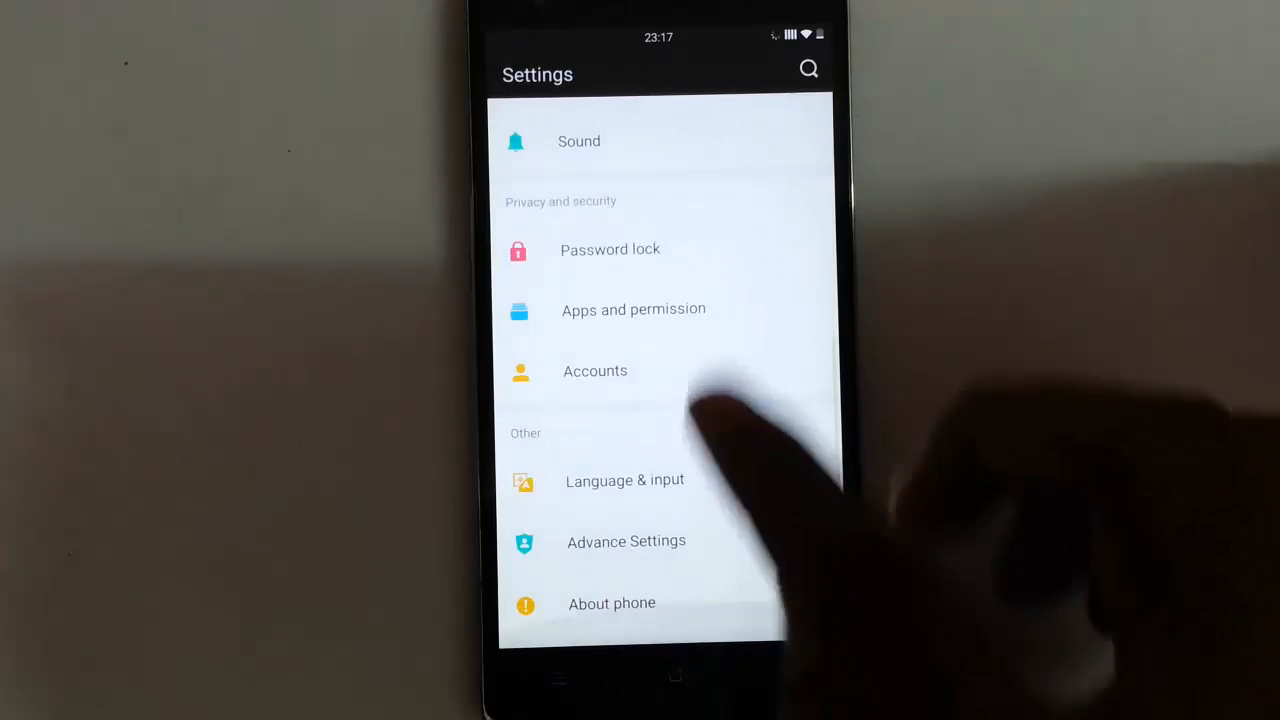
click(626, 541)
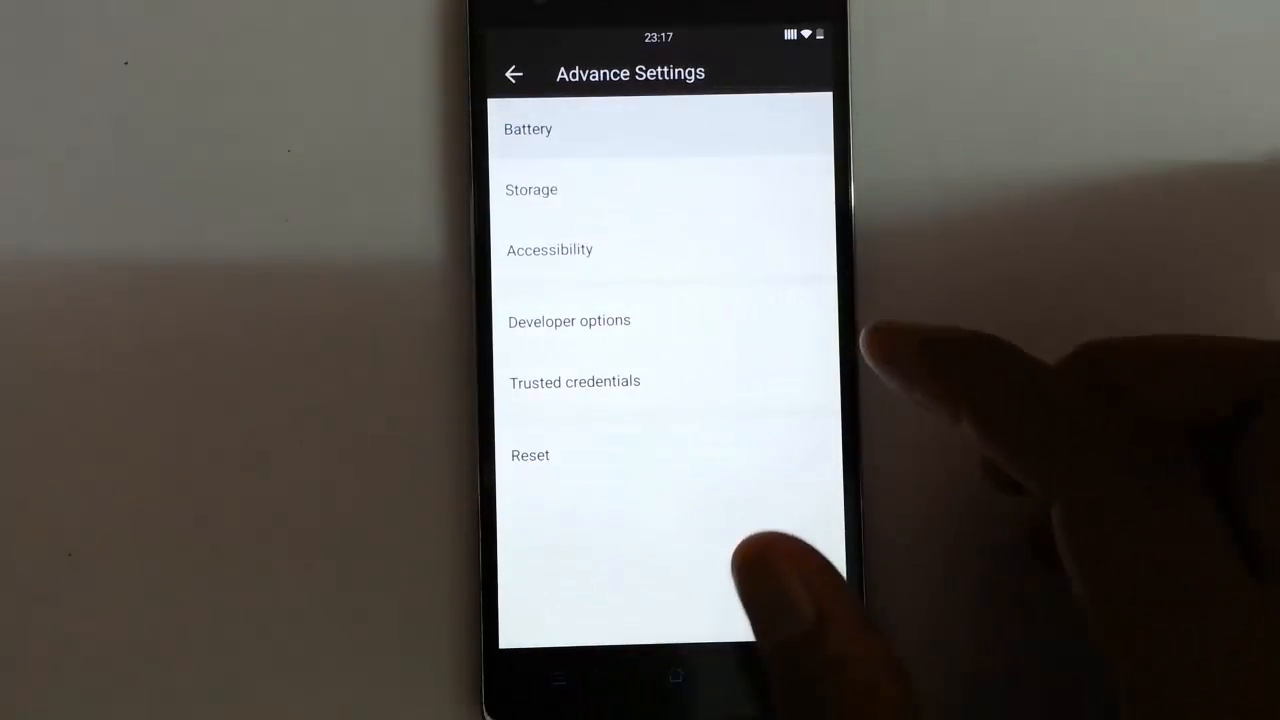
click(528, 129)
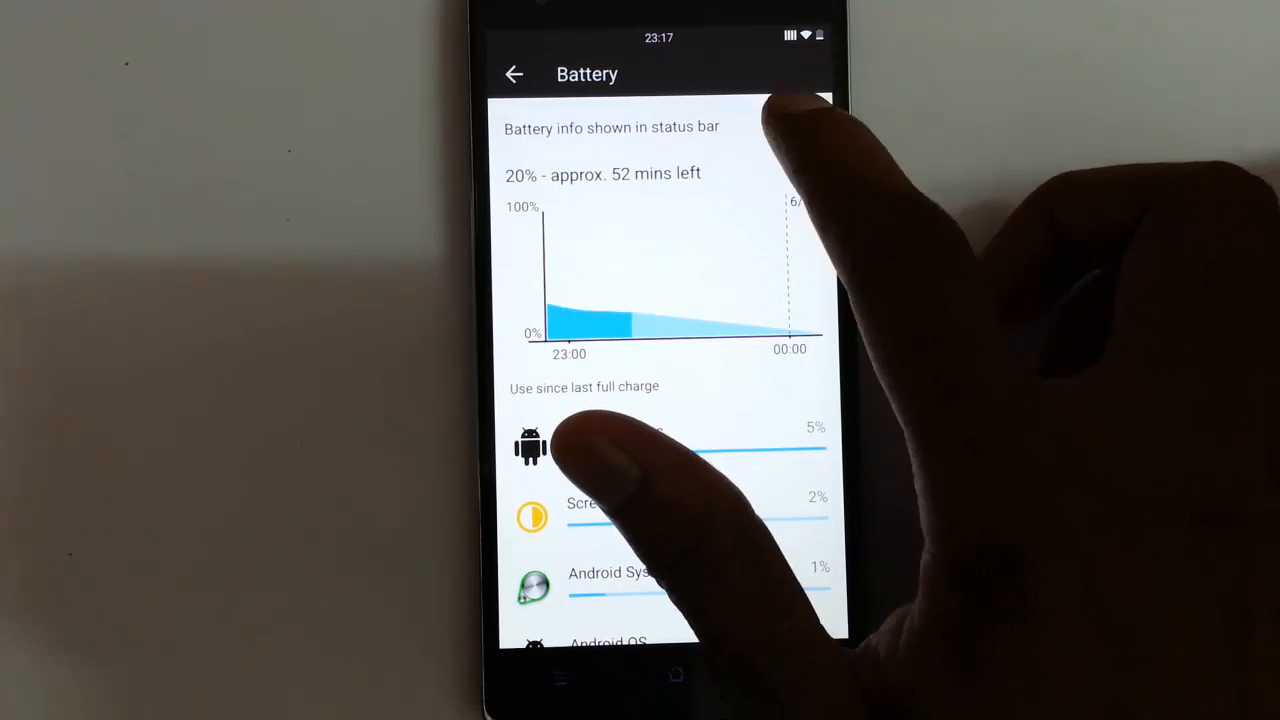
click(805, 122)
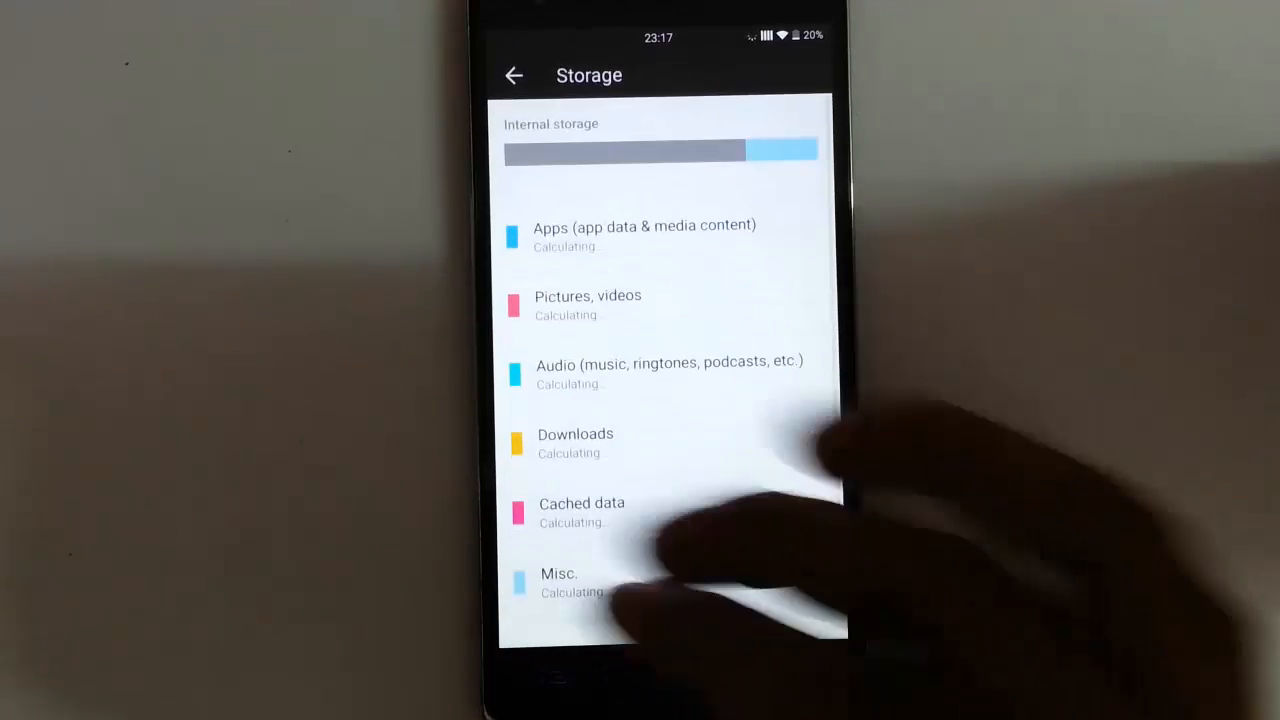
click(514, 74)
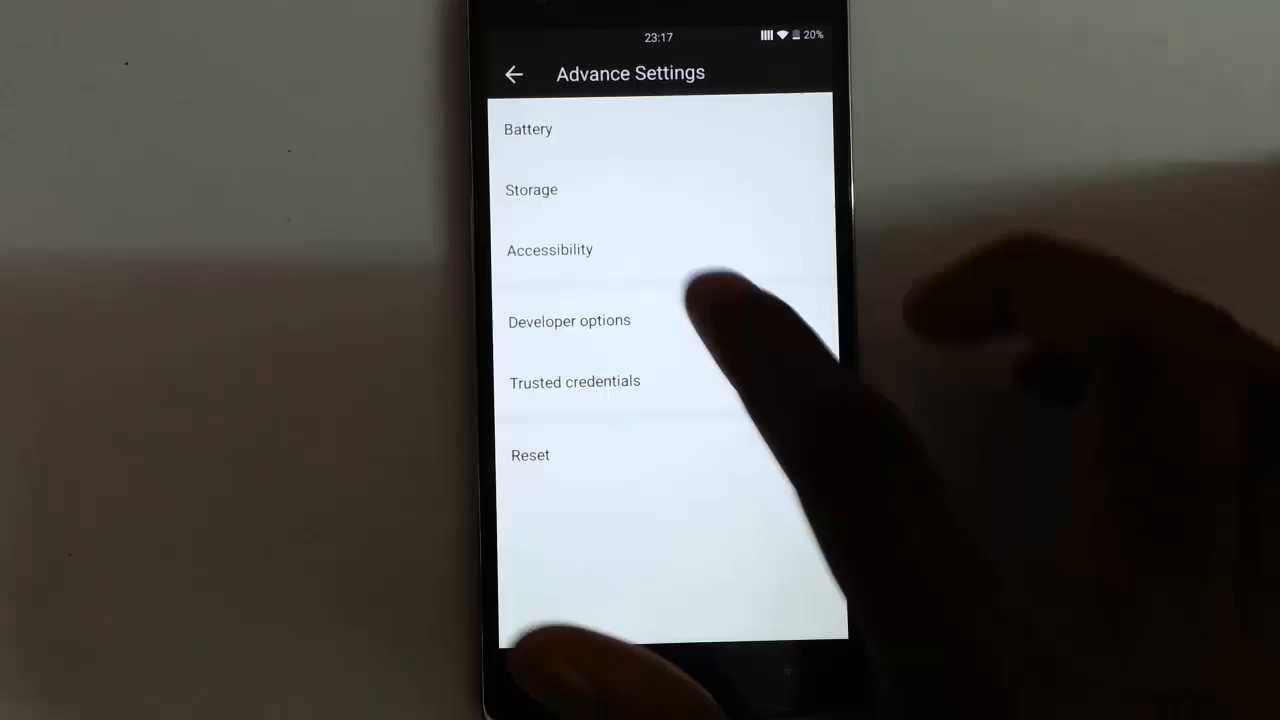
Step: Turn on USB debugging in Developer options
click(569, 320)
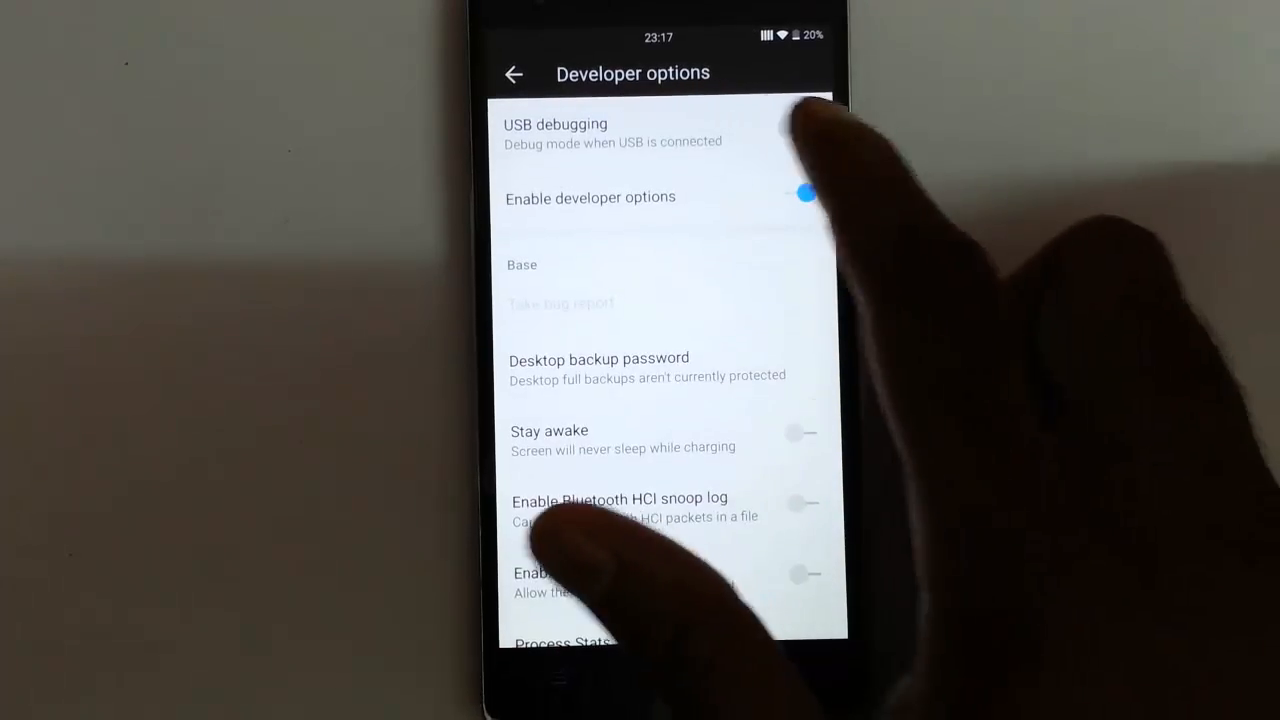
click(805, 127)
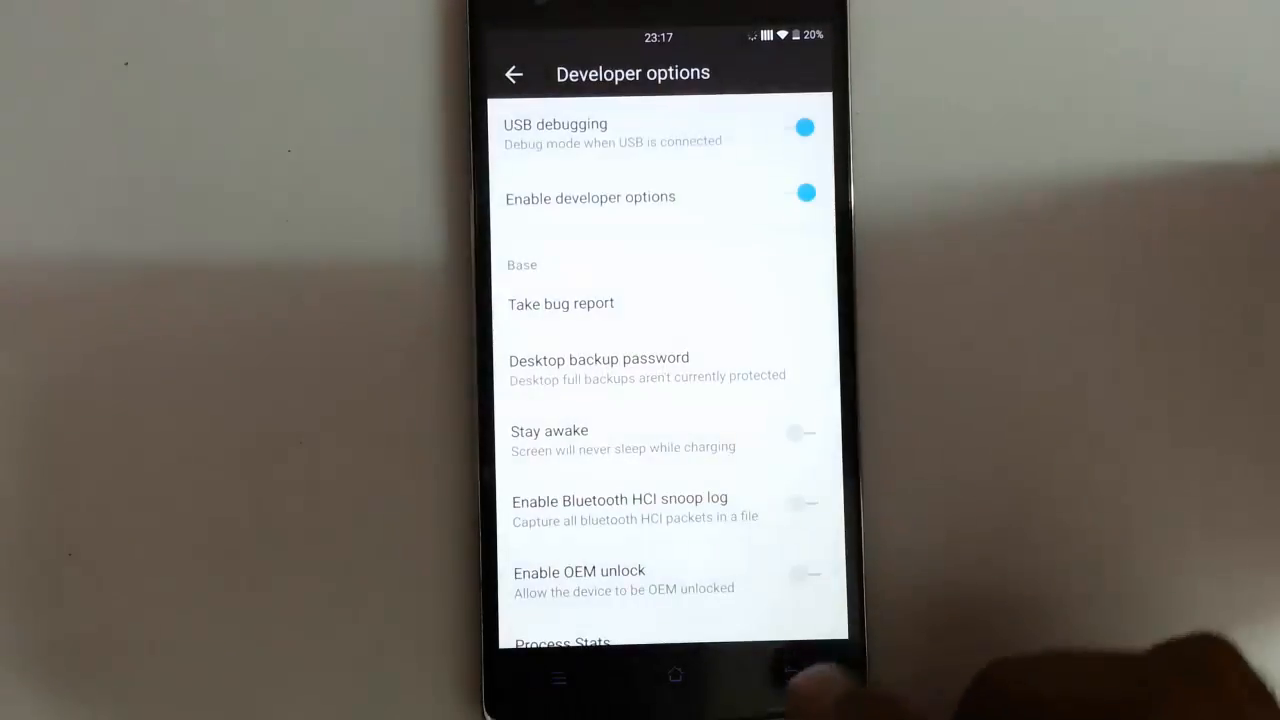
click(514, 73)
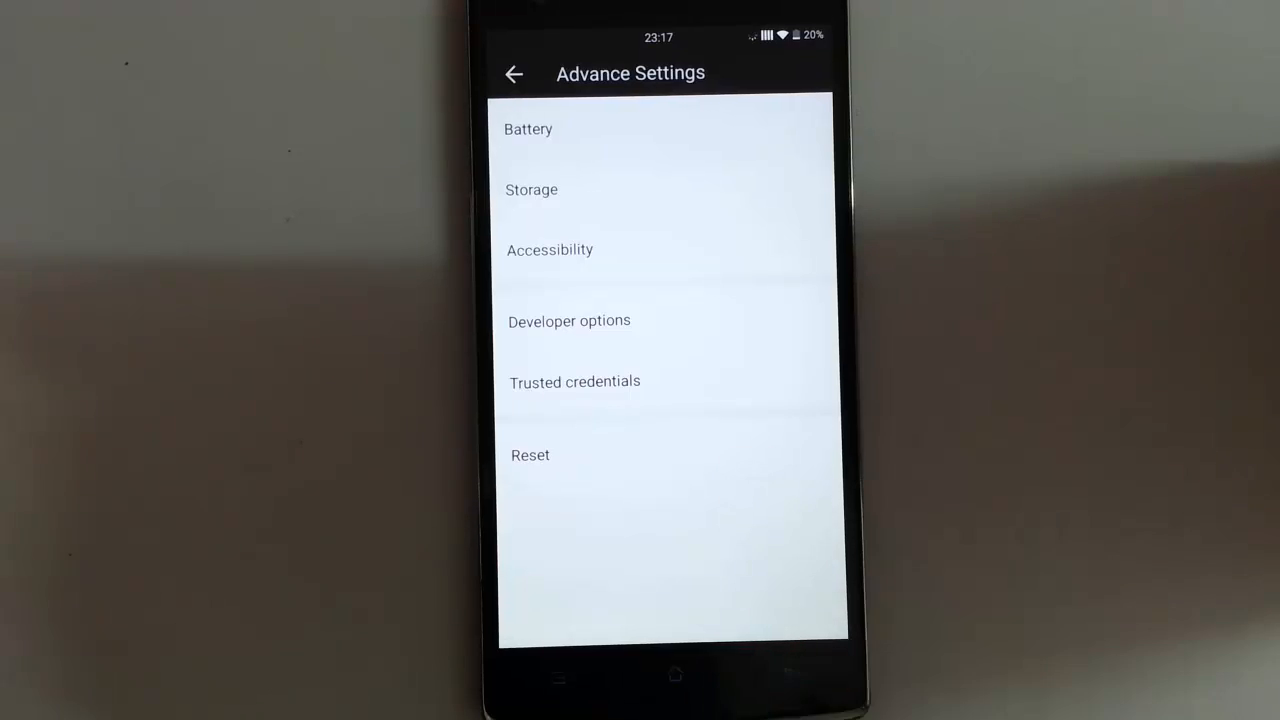
Step: Return to the main Settings list and search settings for 'blu'
click(514, 73)
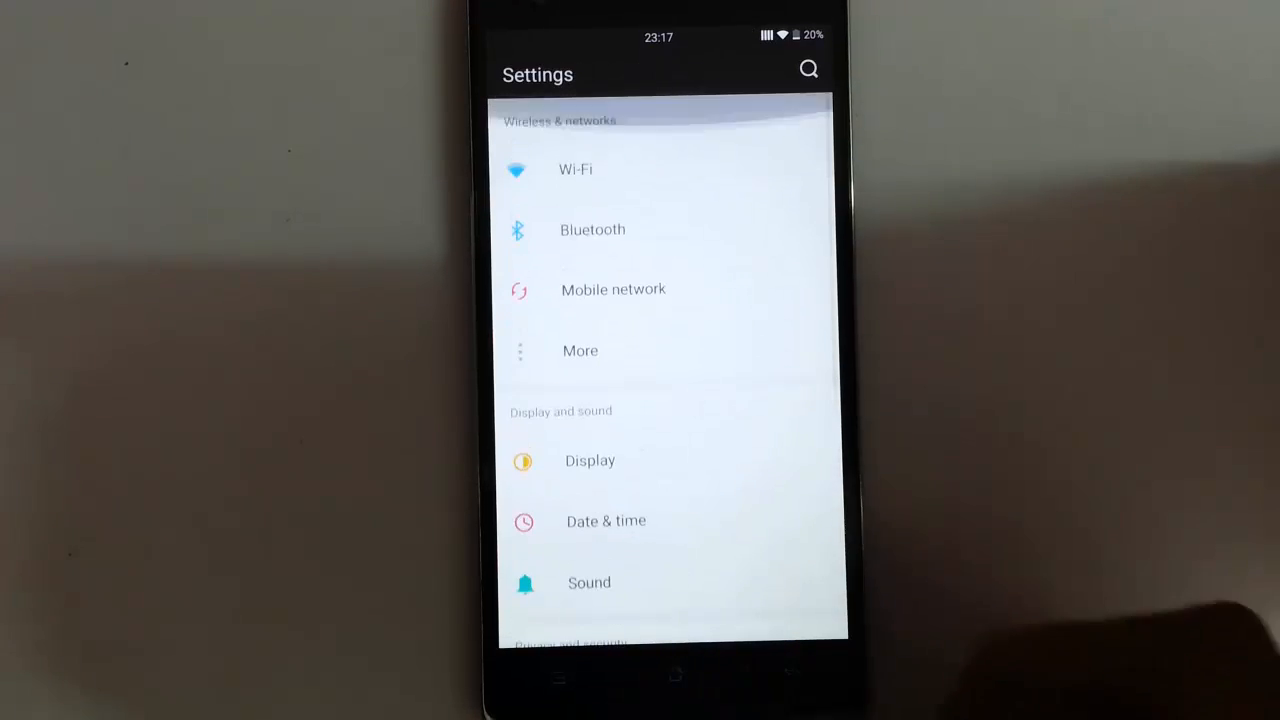
click(808, 69)
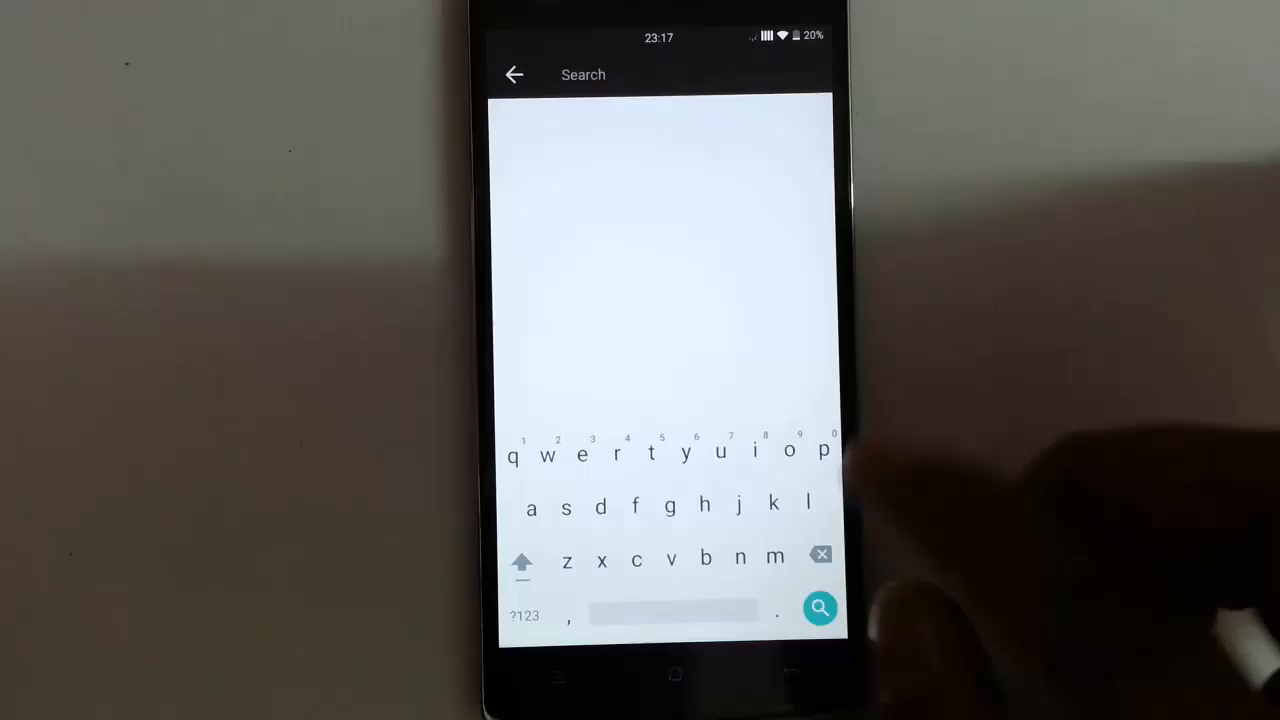
text(blu)
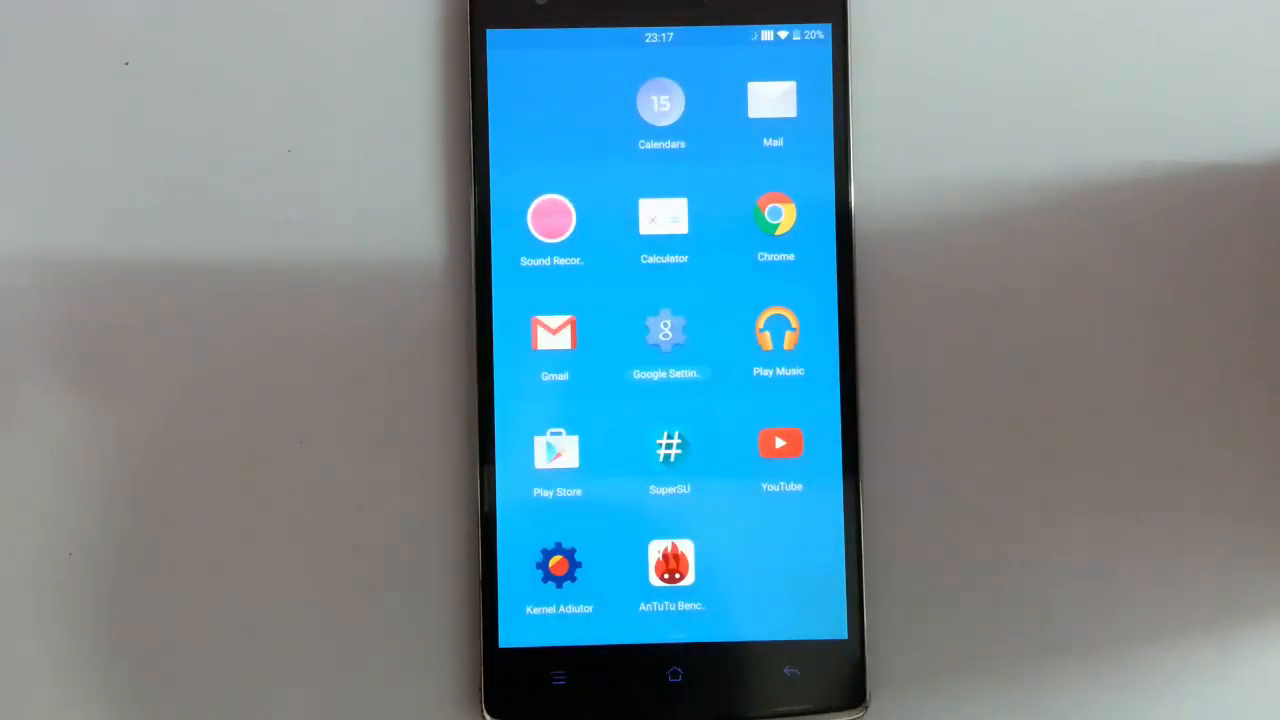
Step: Launch Kernel Adiutor from the app drawer, granting it superuser access
click(660, 102)
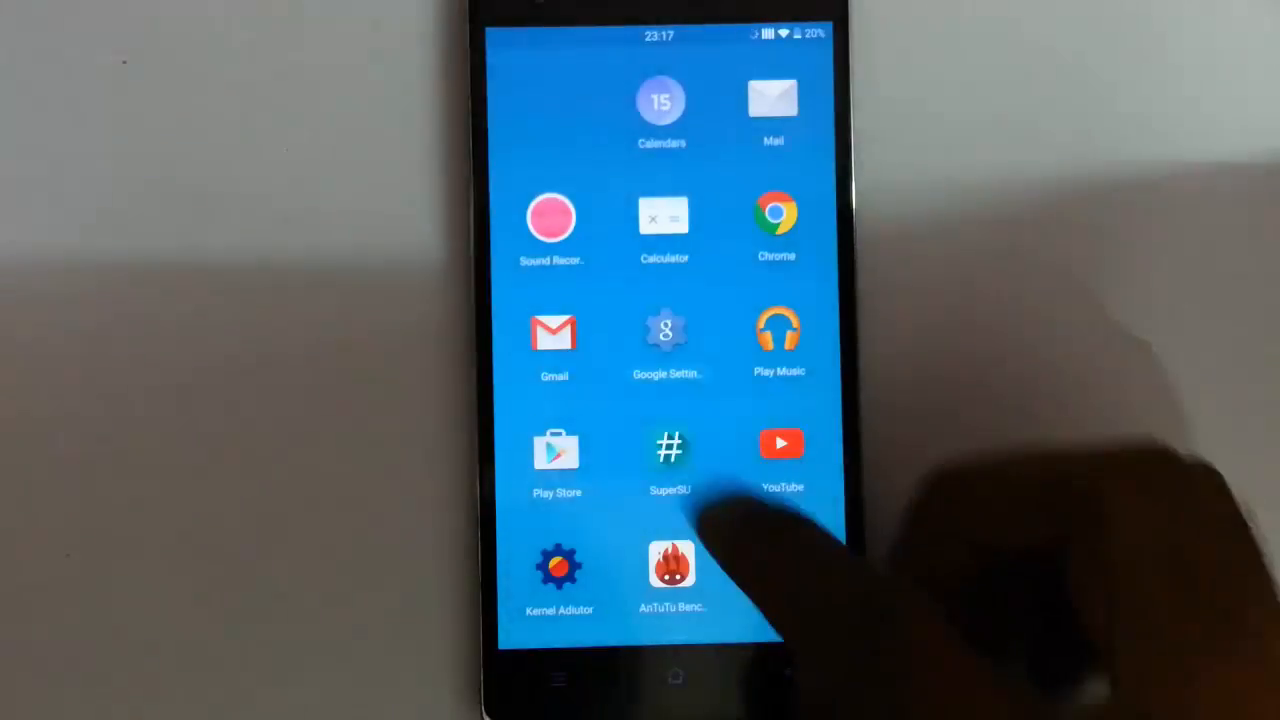
click(551, 218)
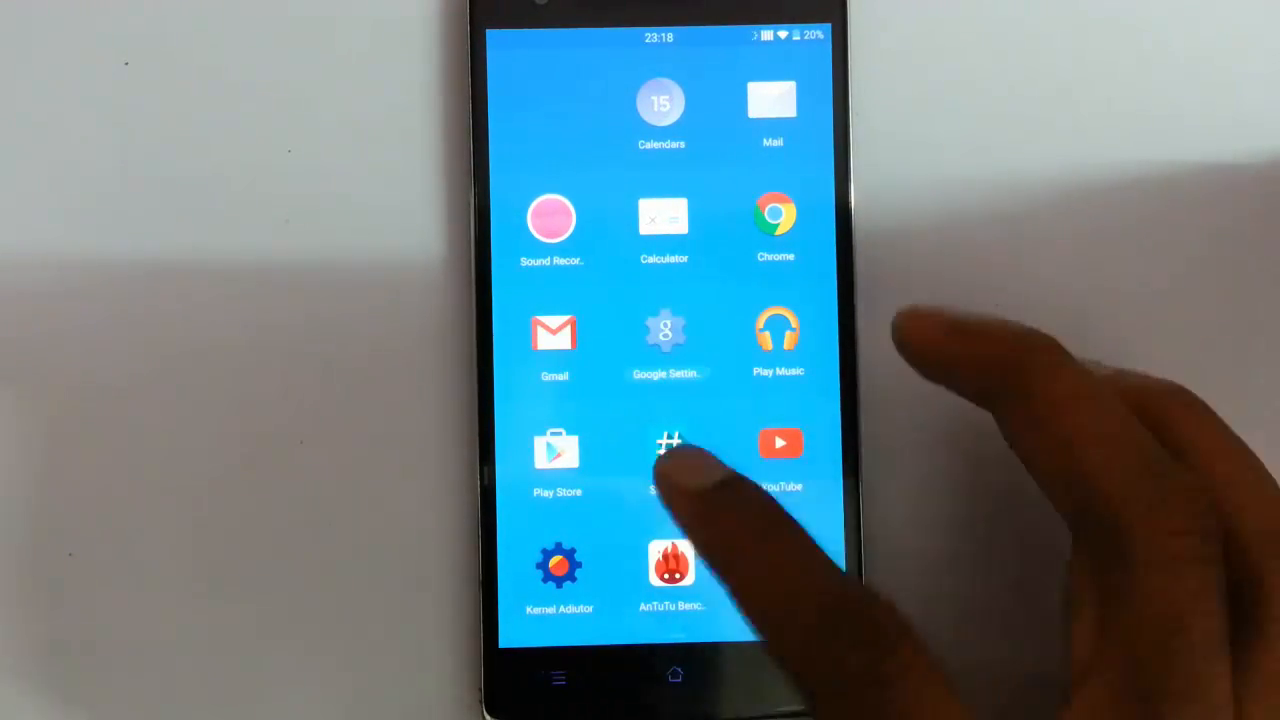
click(669, 450)
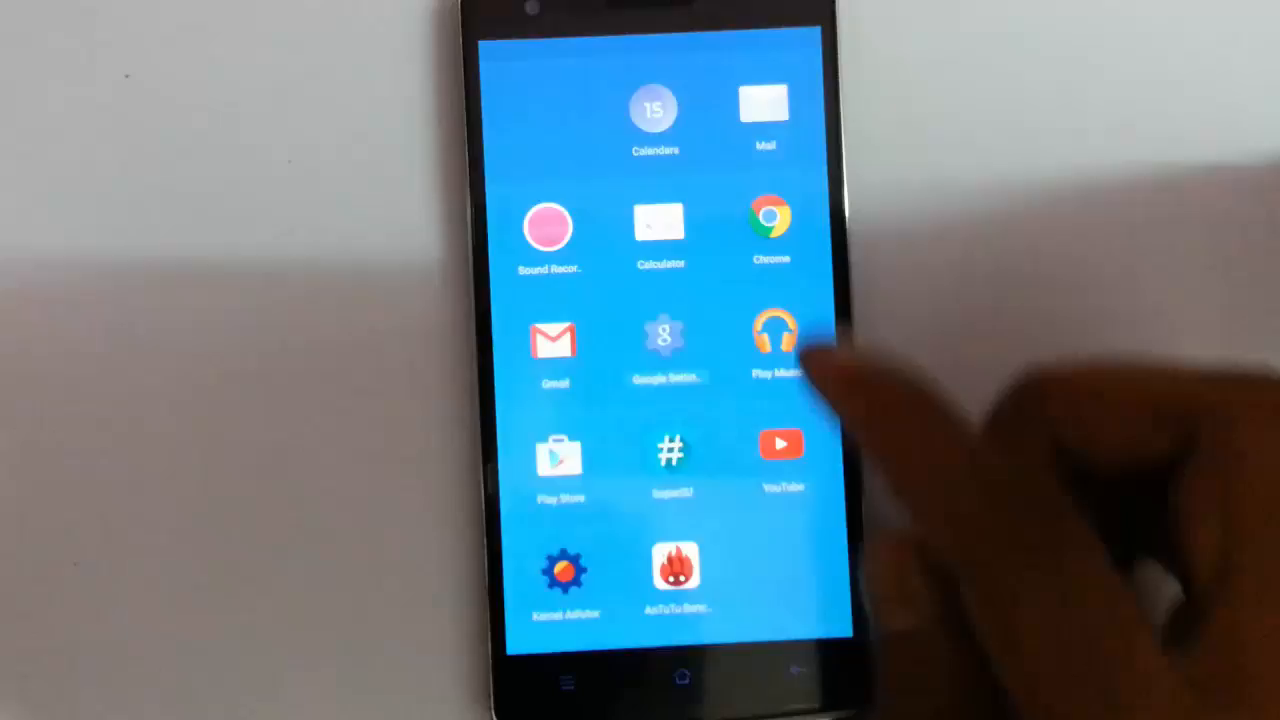
click(565, 575)
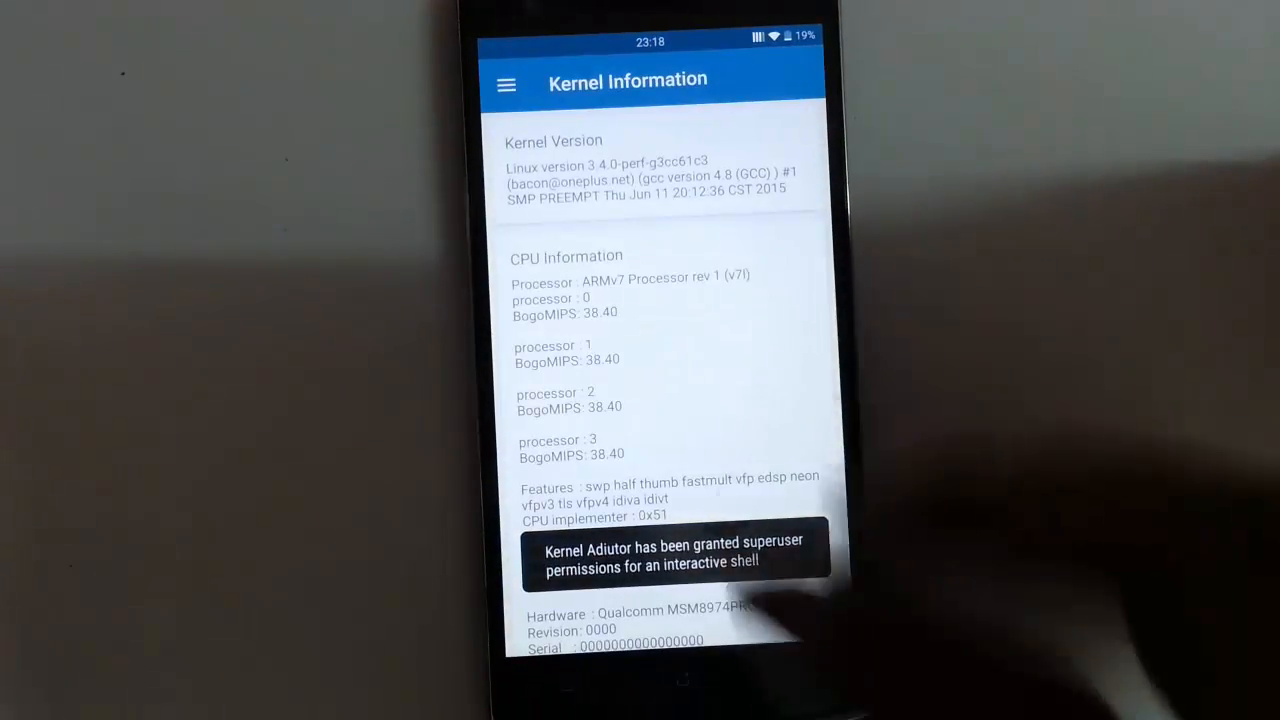